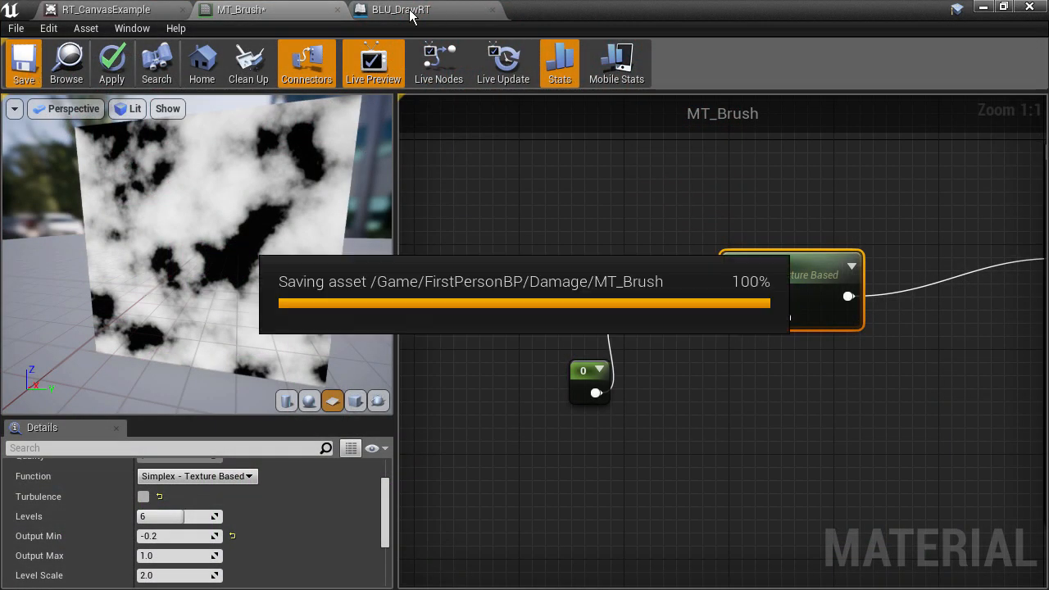
# Step: From the level editor's Add New menu, create a new Damage folder under FirstPersonBP
pyautogui.click(105, 9)
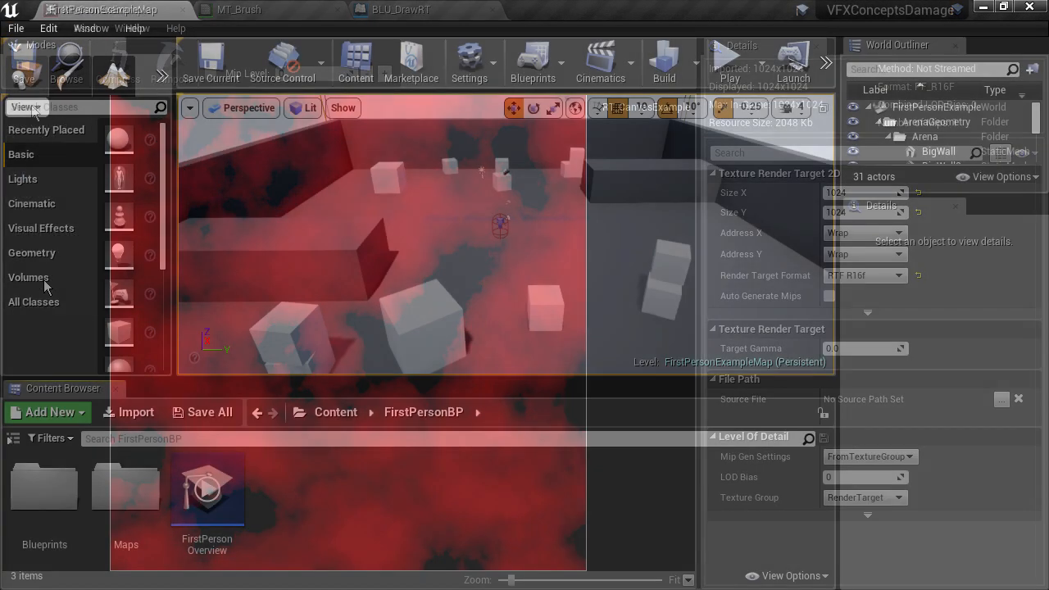
pyautogui.click(46, 412)
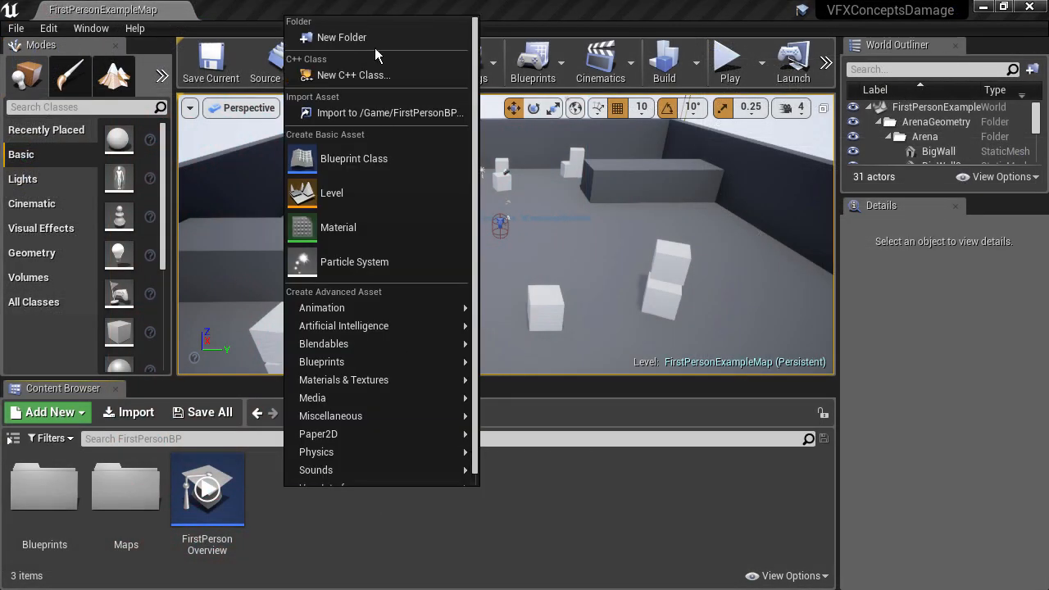
pyautogui.click(341, 37)
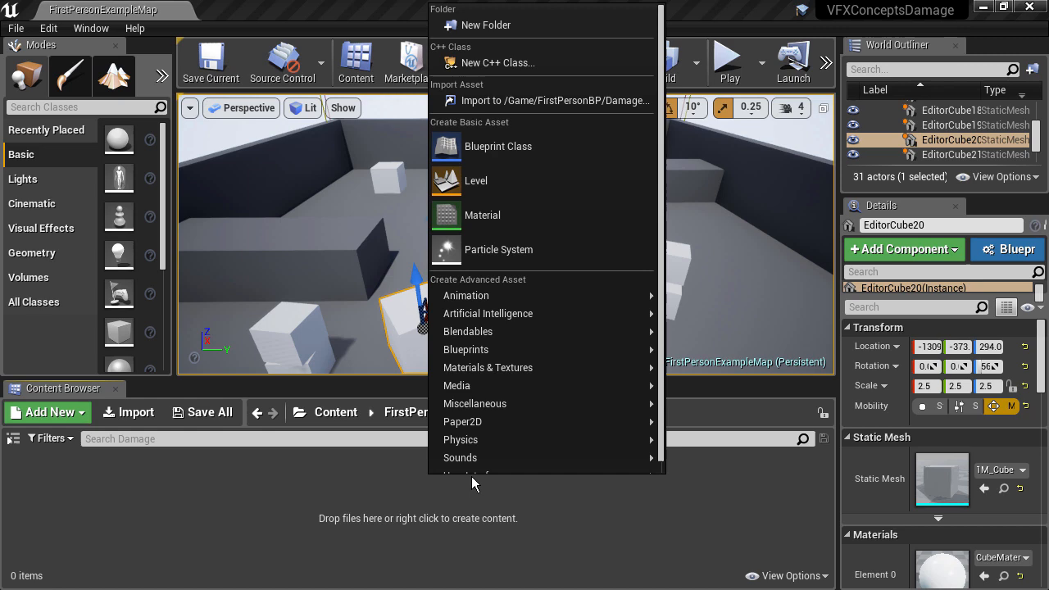
pyautogui.moveTo(487, 367)
pyautogui.write('RT_CanvasExample')
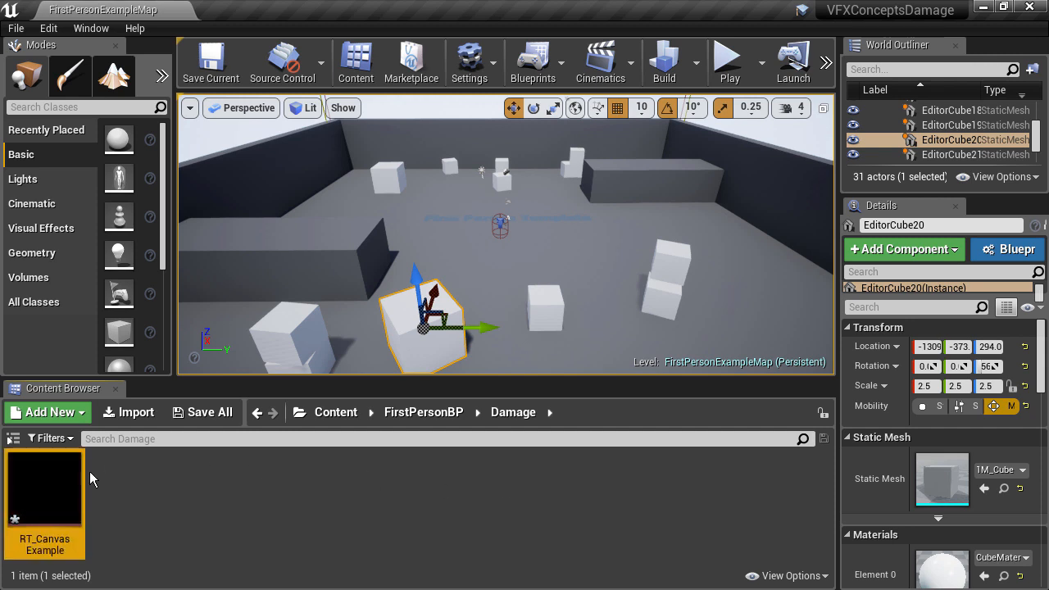
# Step: Set RT_CanvasExample's Size X and Size Y to 1024 in Details
pyautogui.doubleClick(44, 487)
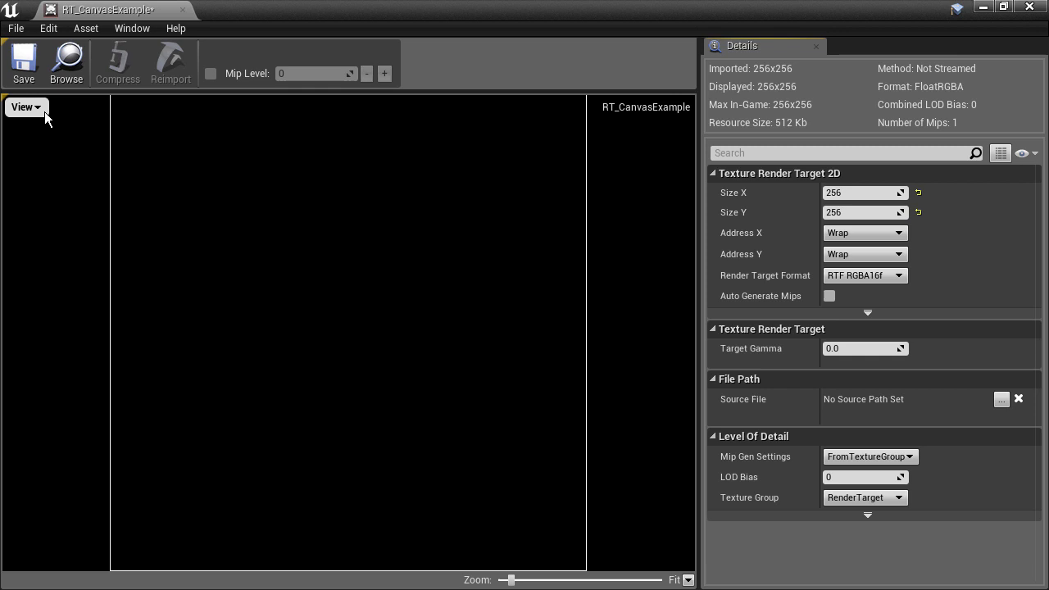
pyautogui.click(25, 107)
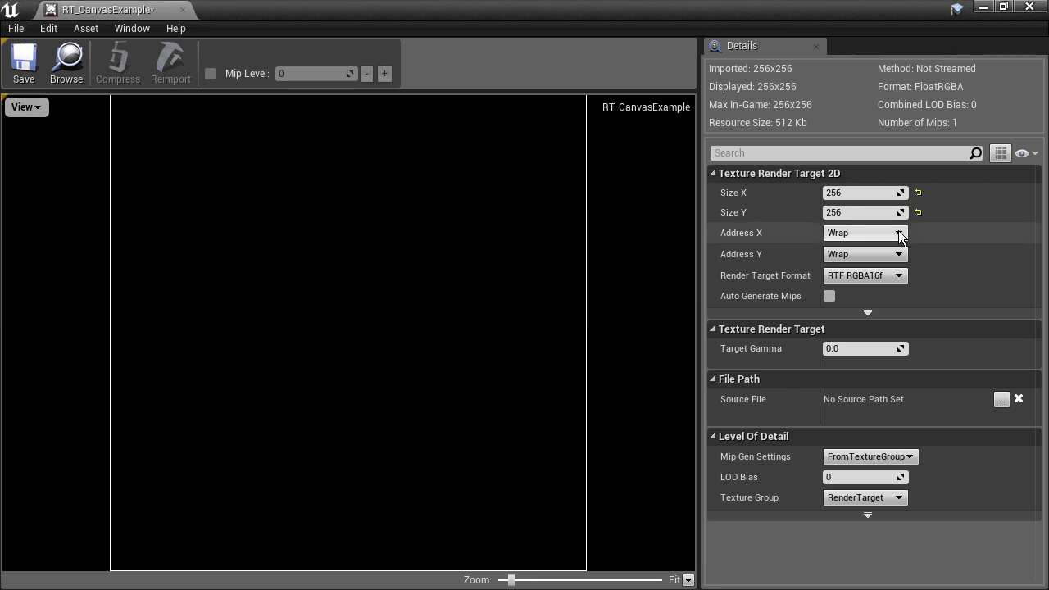
pyautogui.click(860, 213)
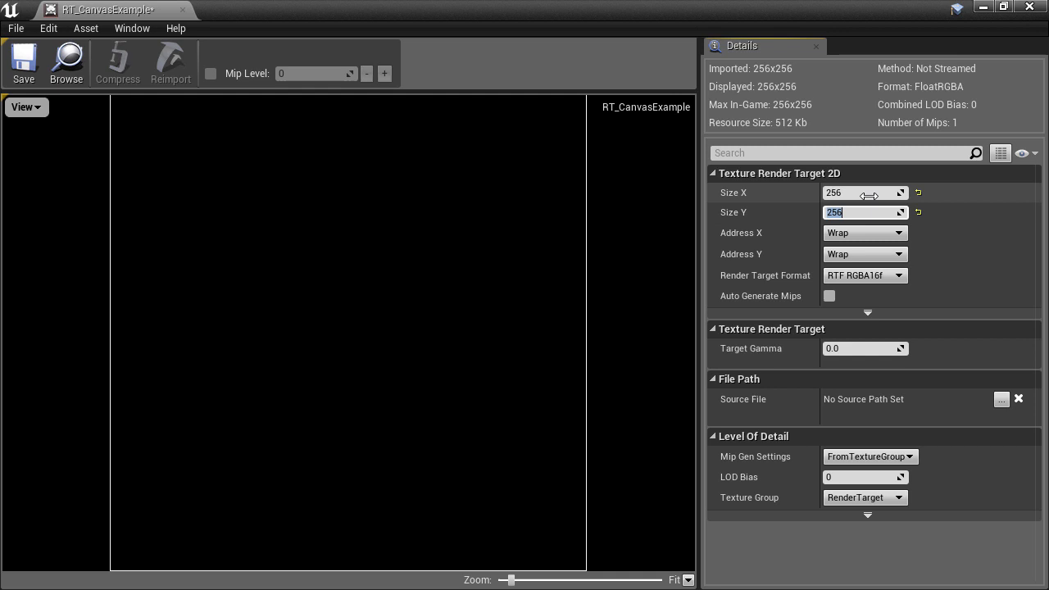
pyautogui.write('1024')
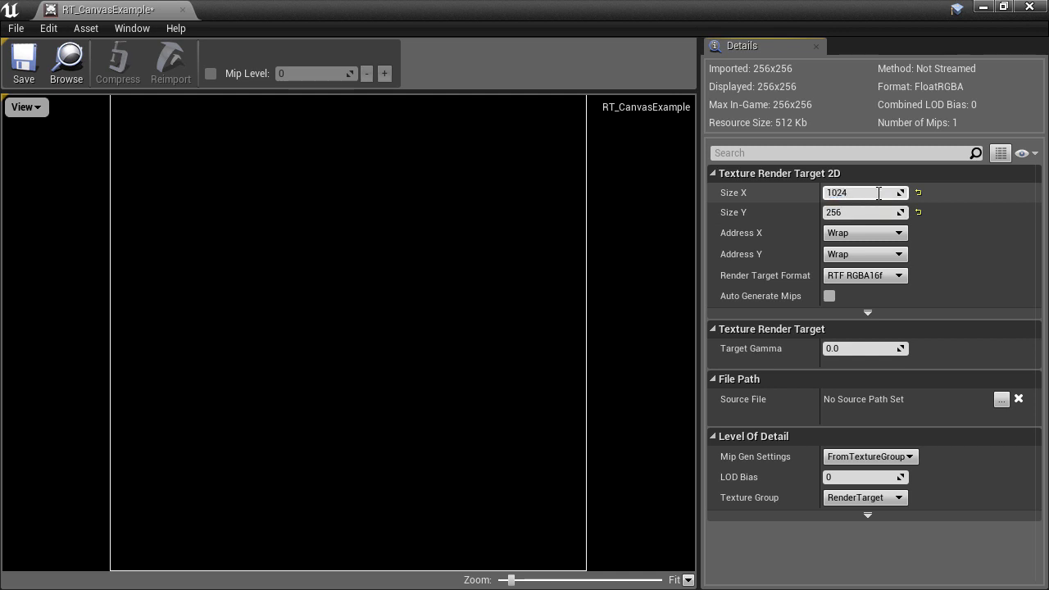
pyautogui.write('1024')
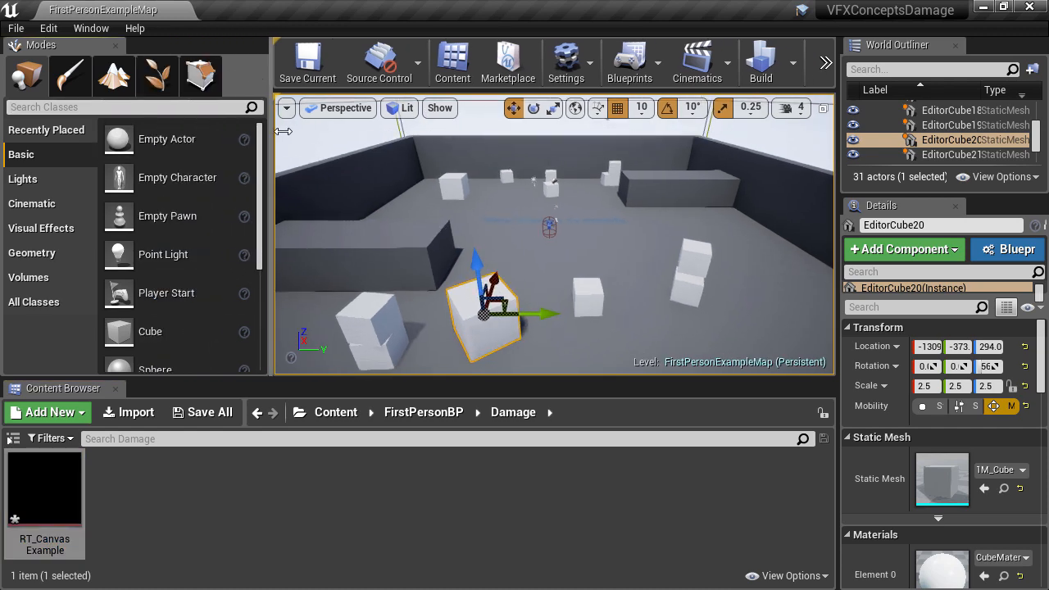
# Step: Add a Scene Capture 2D actor and target RT_CanvasExample as its texture
pyautogui.write('scene')
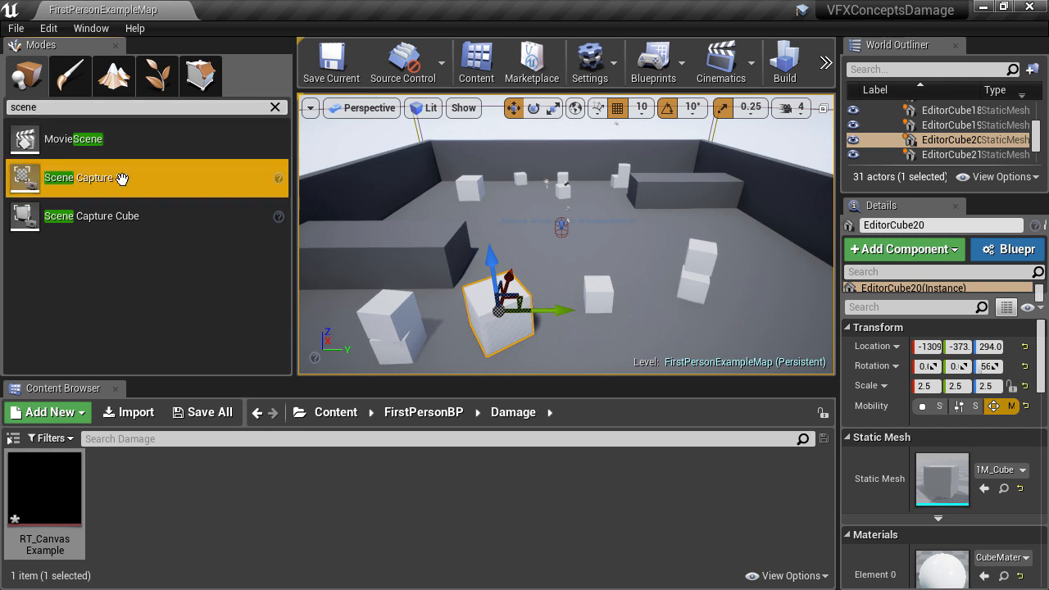
pyautogui.click(86, 178)
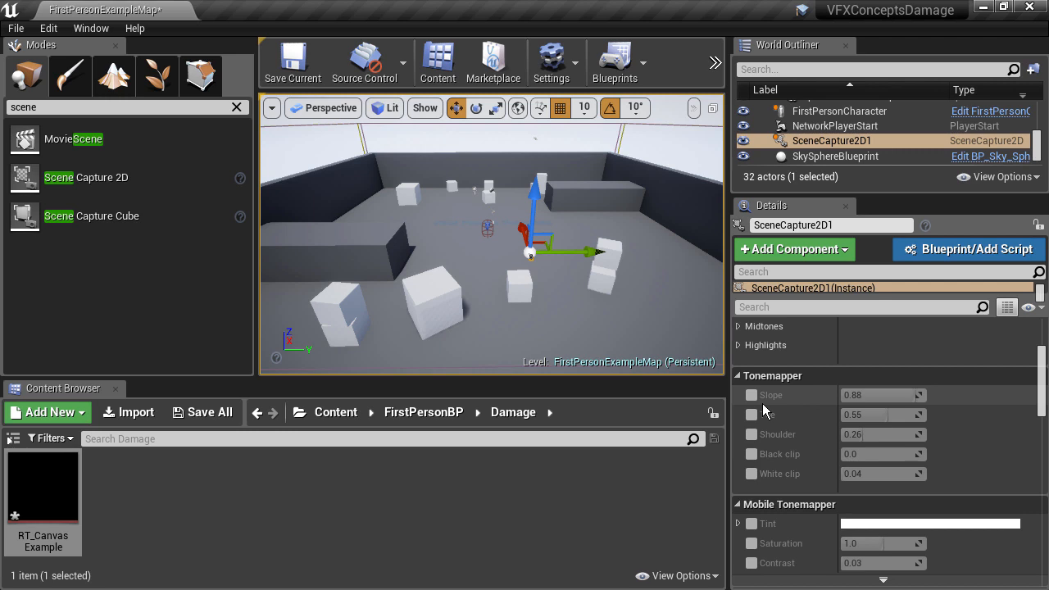
pyautogui.scroll(-3)
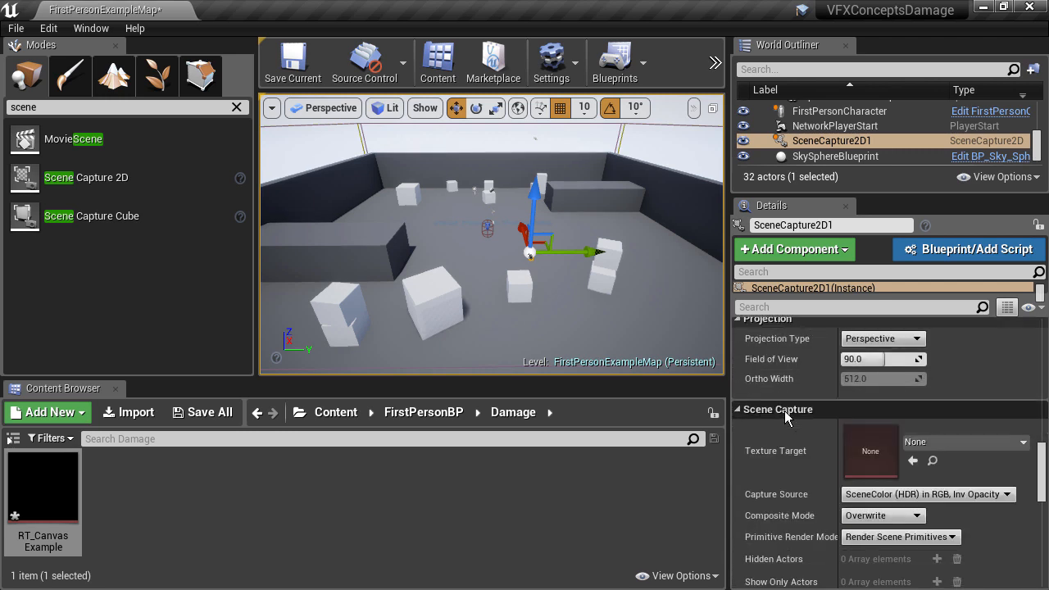
pyautogui.scroll(-3)
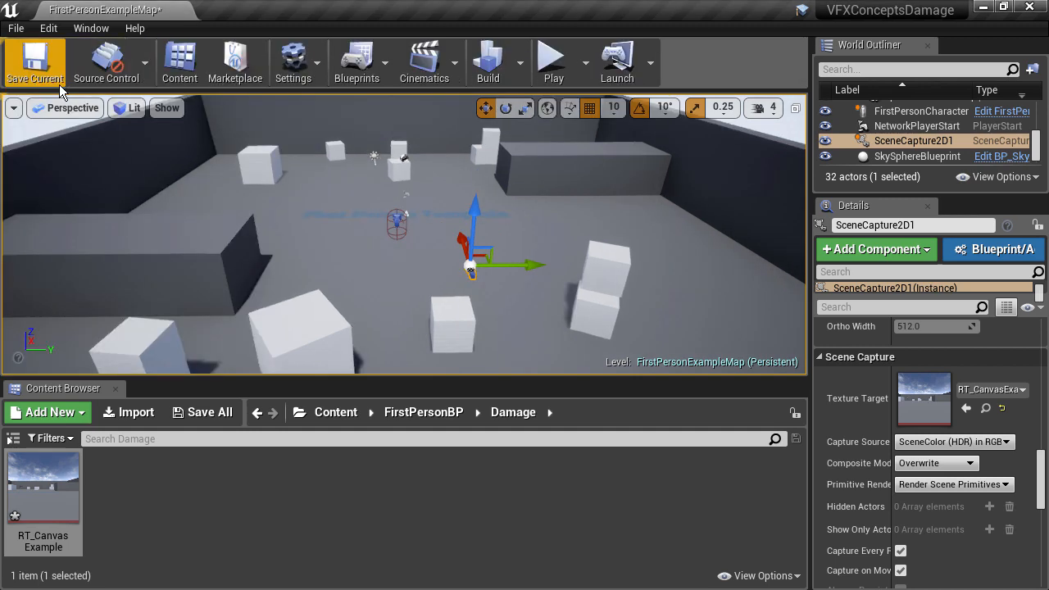
# Step: Reopen RT_CanvasExample and uncheck Alpha in its View options
pyautogui.doubleClick(43, 475)
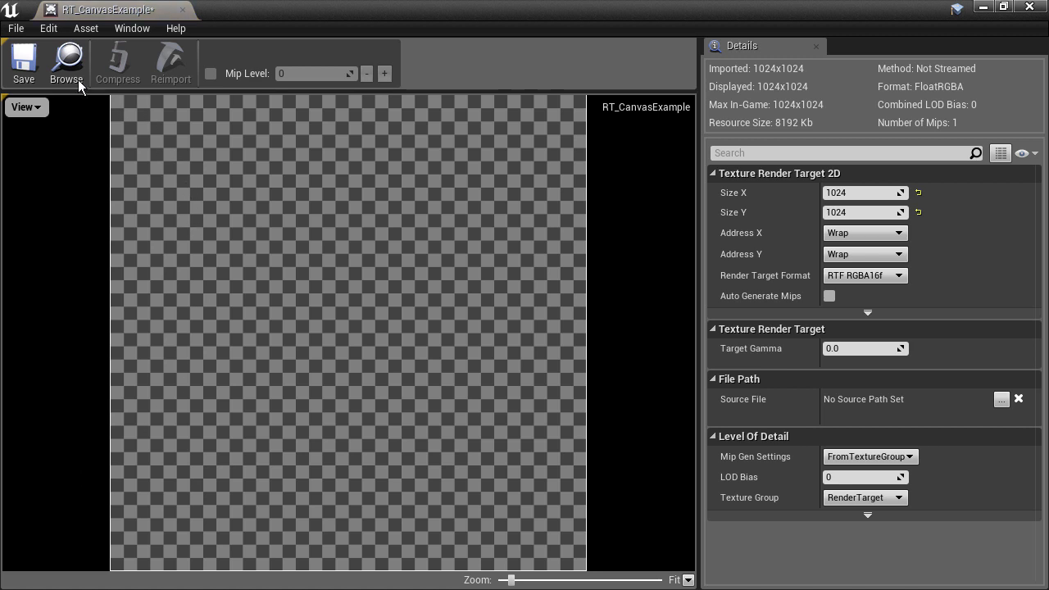
pyautogui.click(25, 106)
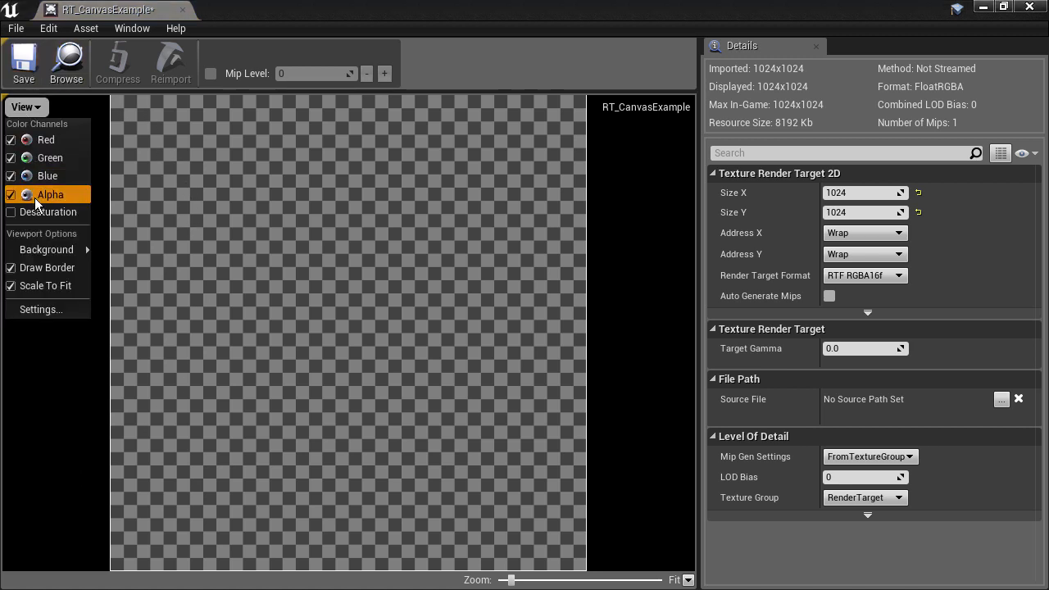
pyautogui.click(11, 194)
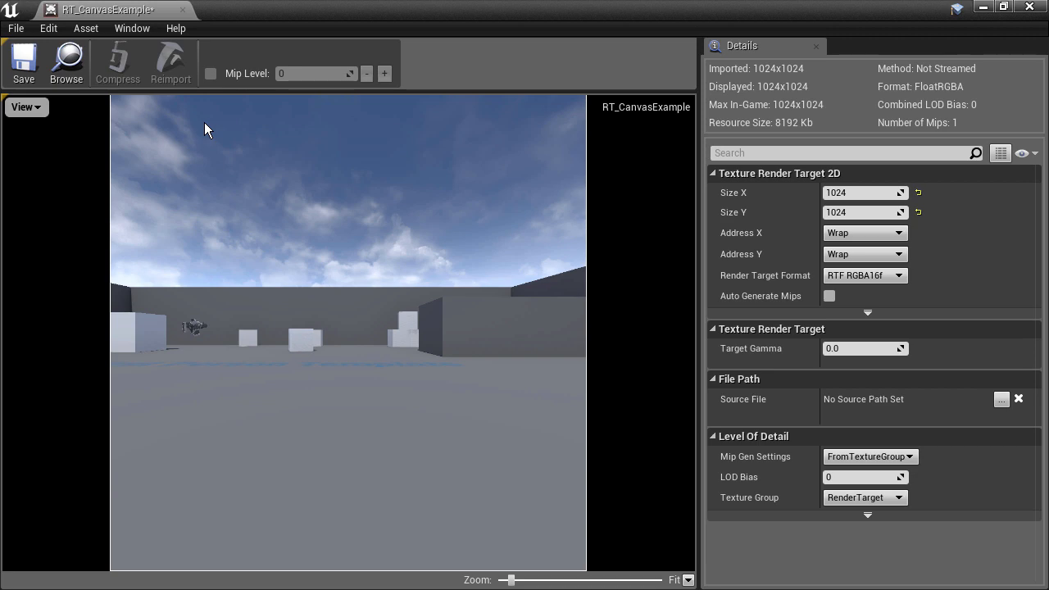
pyautogui.moveTo(814, 16)
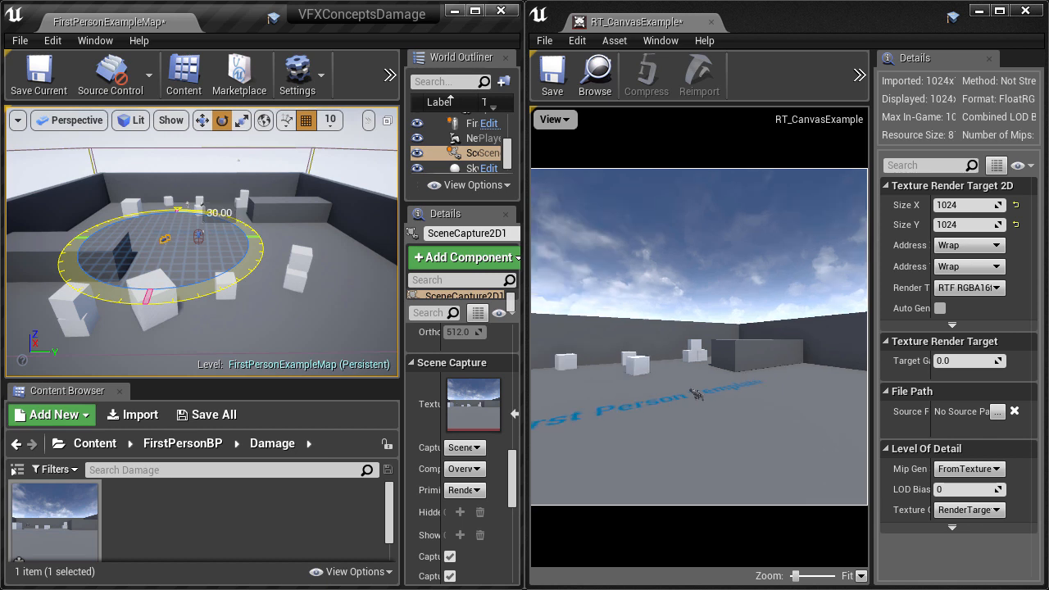
# Step: Resize RT_CanvasExample, trial RTF R16f and RTF R8 formats, then keep RTF RGBA16f
pyautogui.click(967, 204)
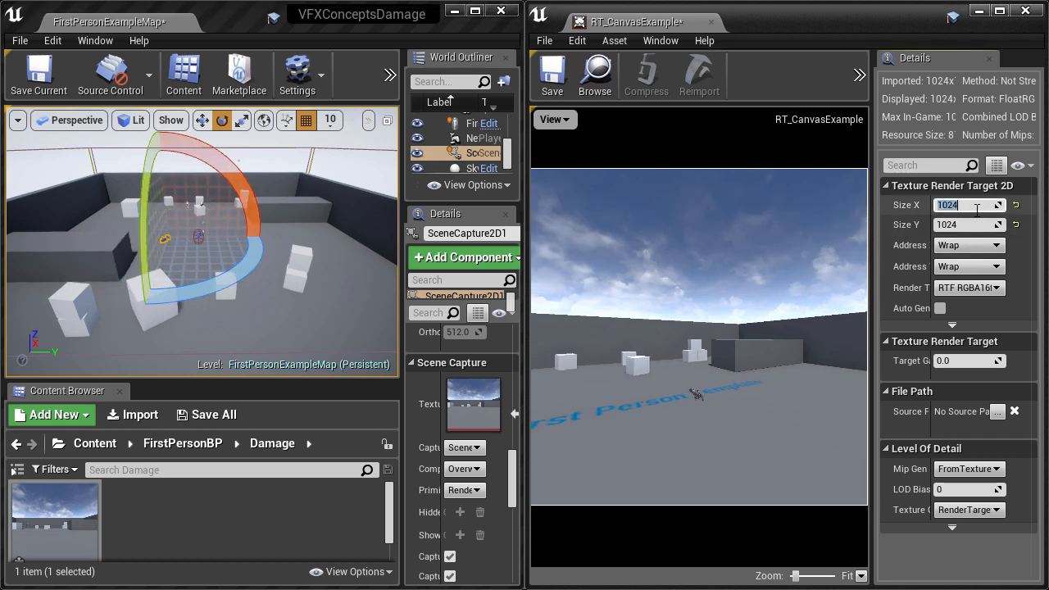
pyautogui.write('256')
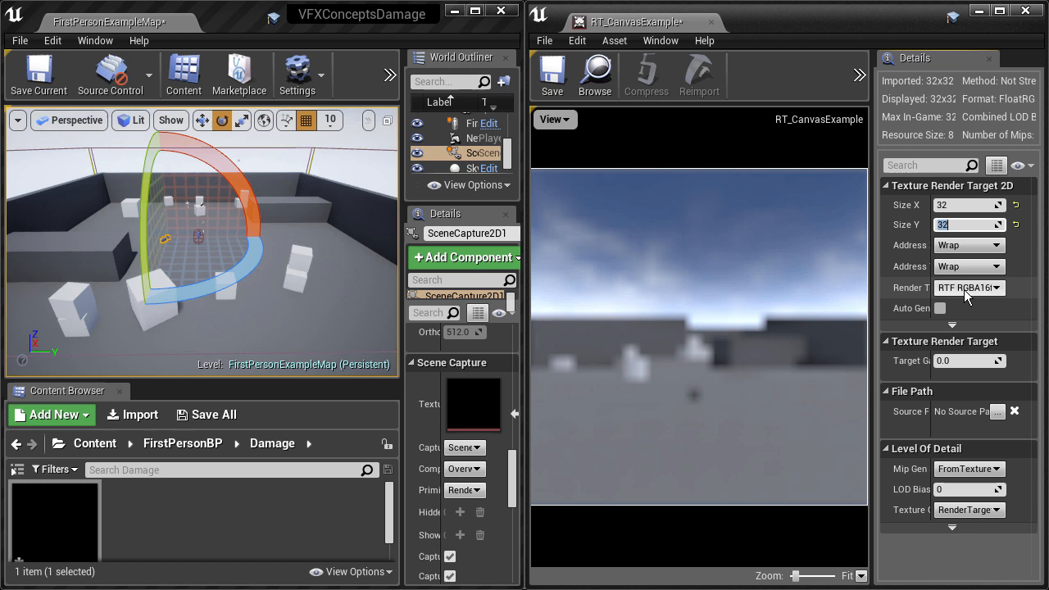
pyautogui.click(992, 288)
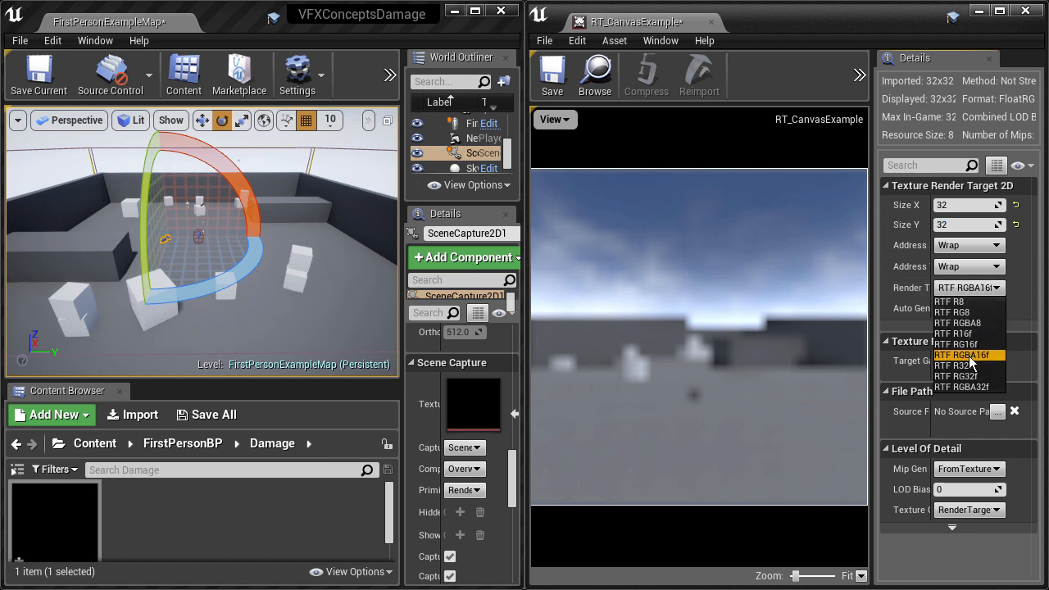
pyautogui.click(957, 344)
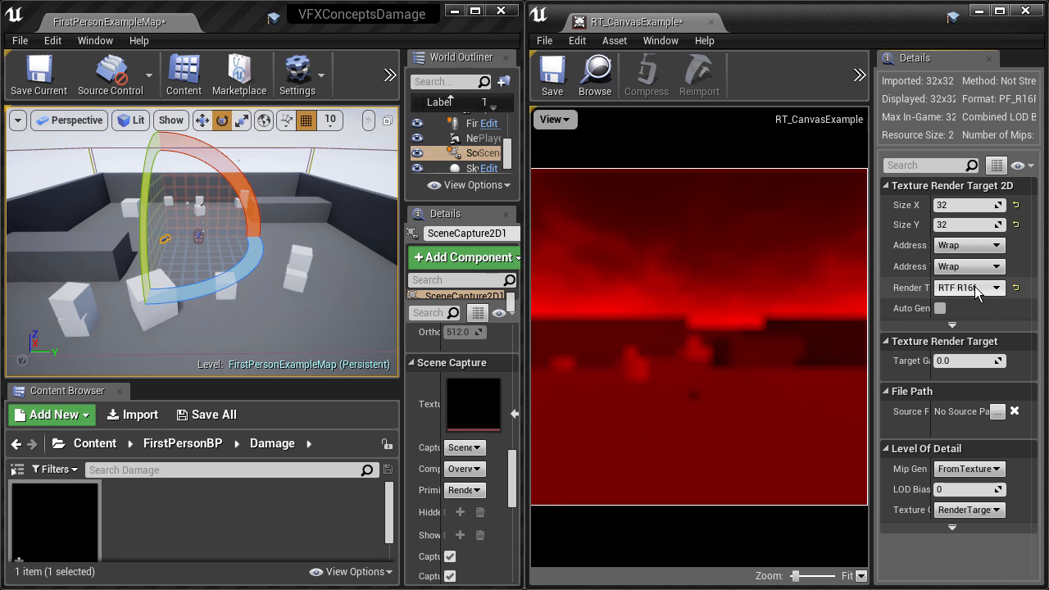
pyautogui.click(997, 288)
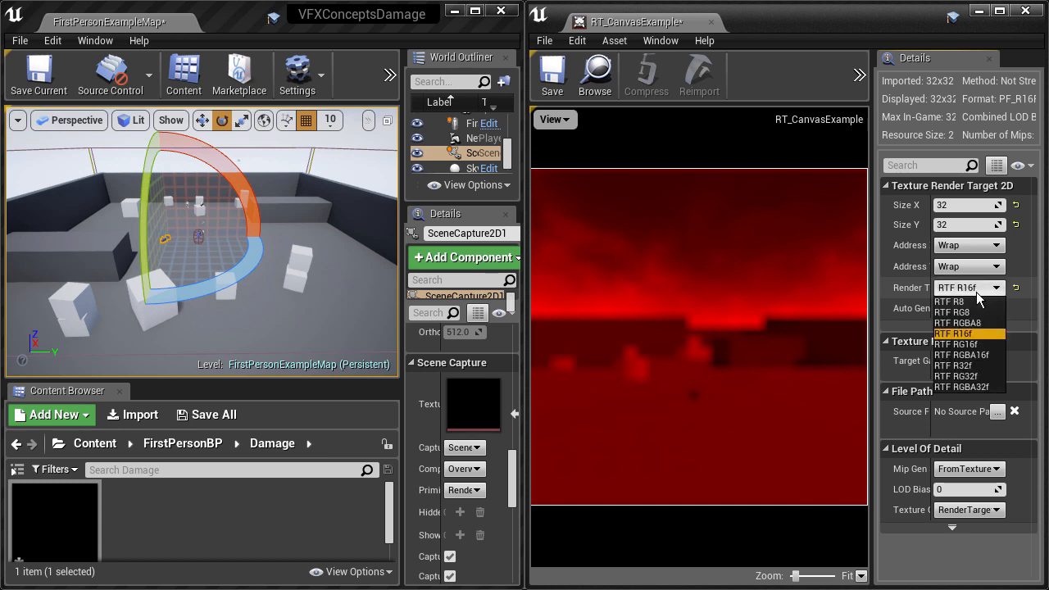
pyautogui.click(951, 302)
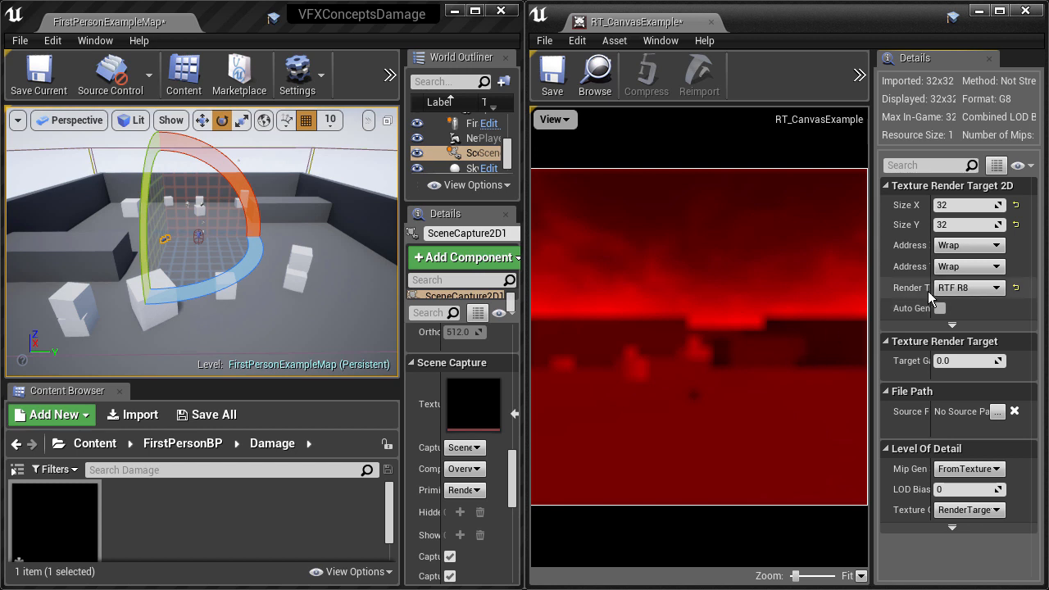
pyautogui.click(968, 288)
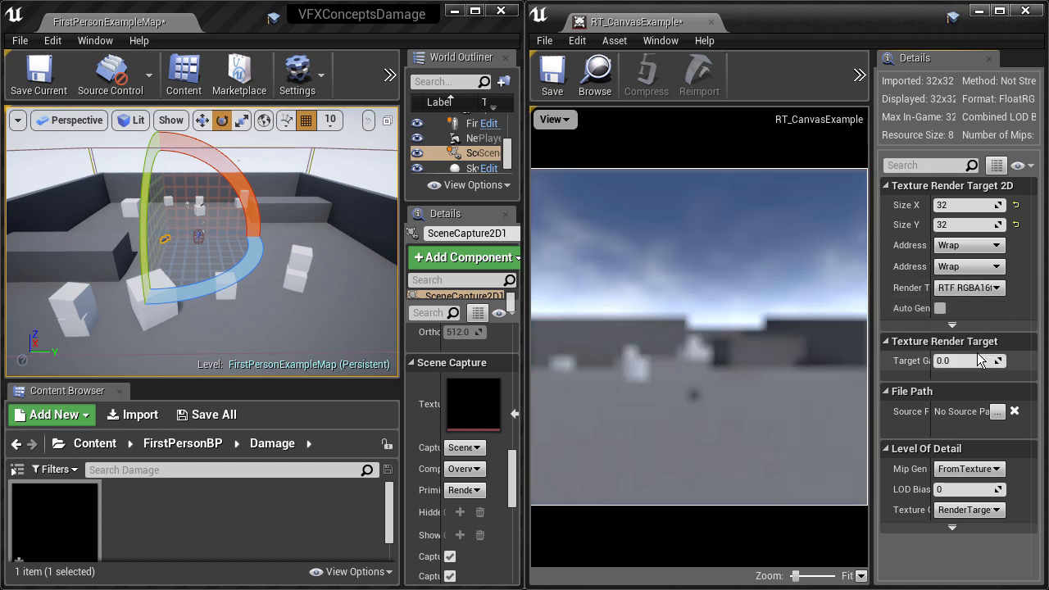
pyautogui.click(994, 287)
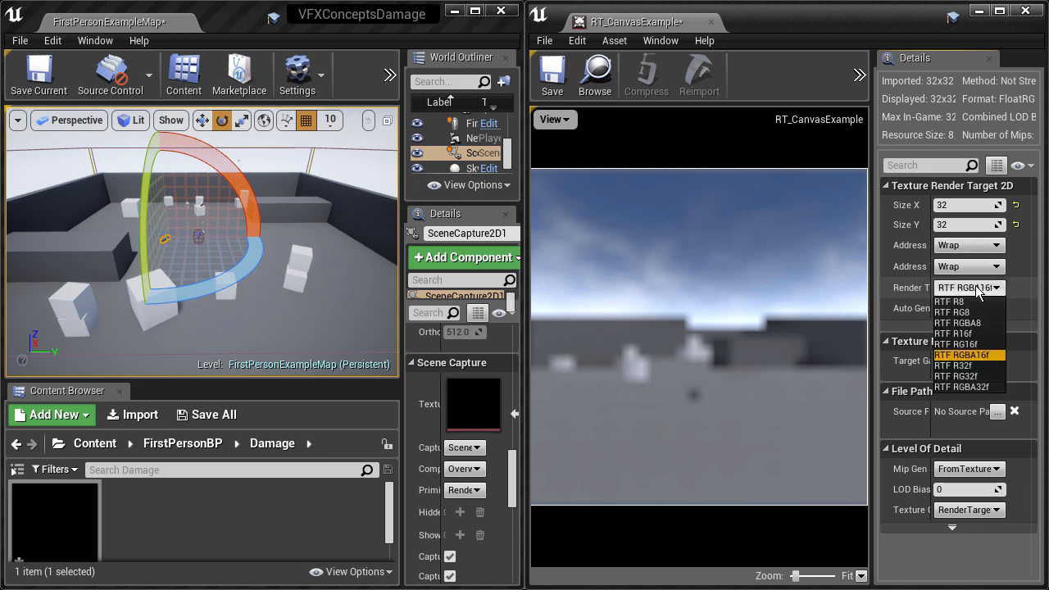
pyautogui.click(960, 354)
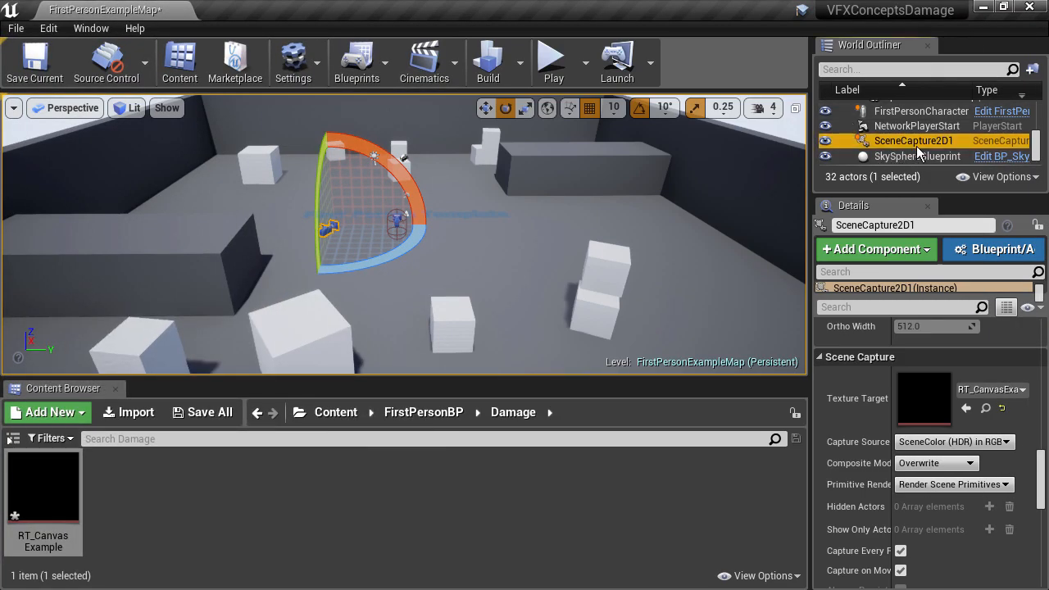
# Step: Reopen RT_CanvasExample, set its size back to 1024 and choose RTF RGBA16f
pyautogui.doubleClick(43, 486)
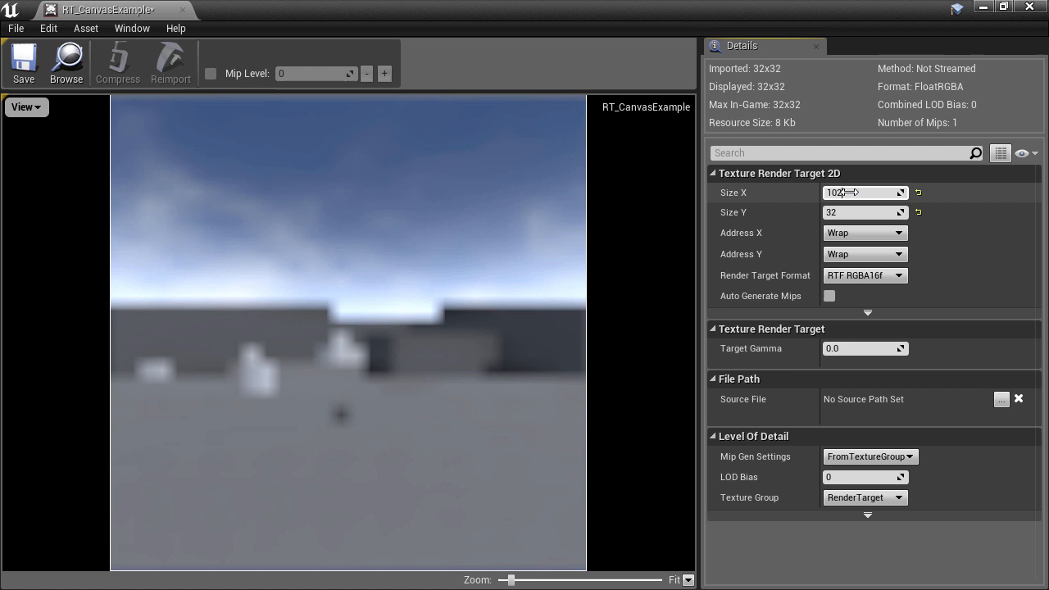
pyautogui.write('1024')
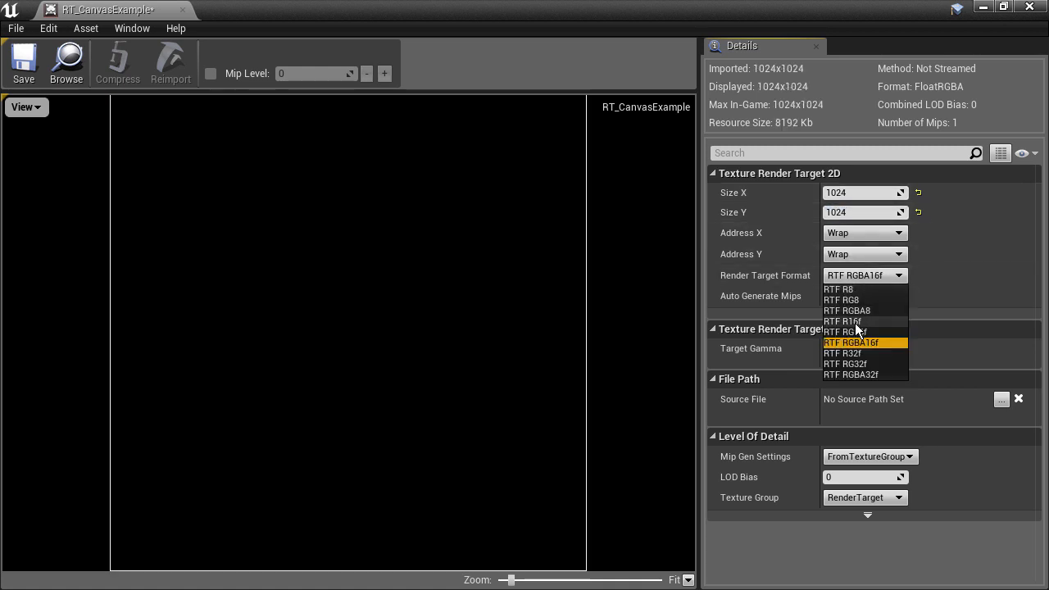
pyautogui.click(844, 320)
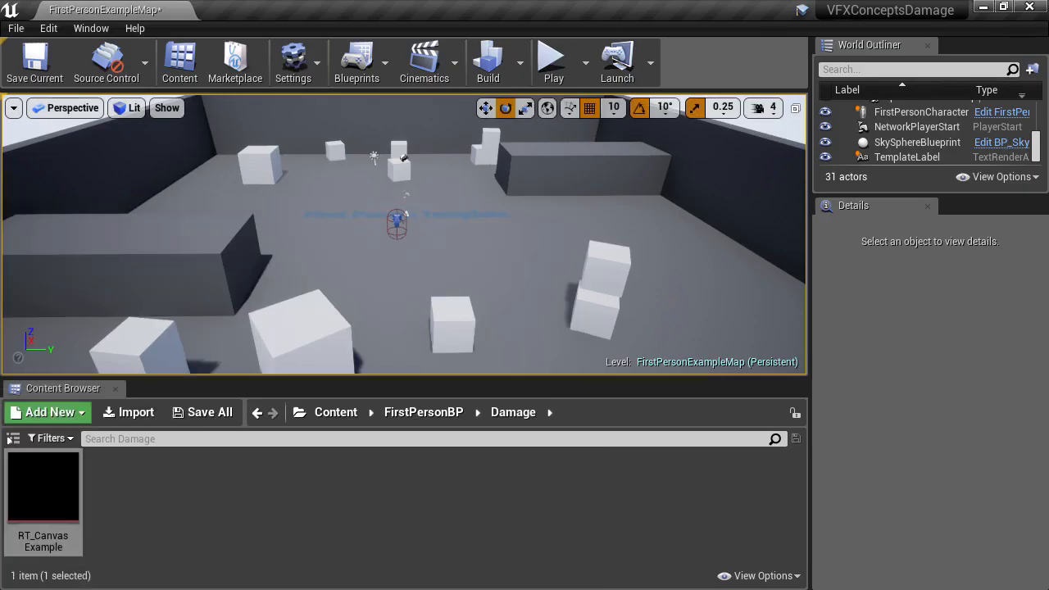
# Step: Create a new Material in the Damage folder named MT_Brush
pyautogui.click(47, 412)
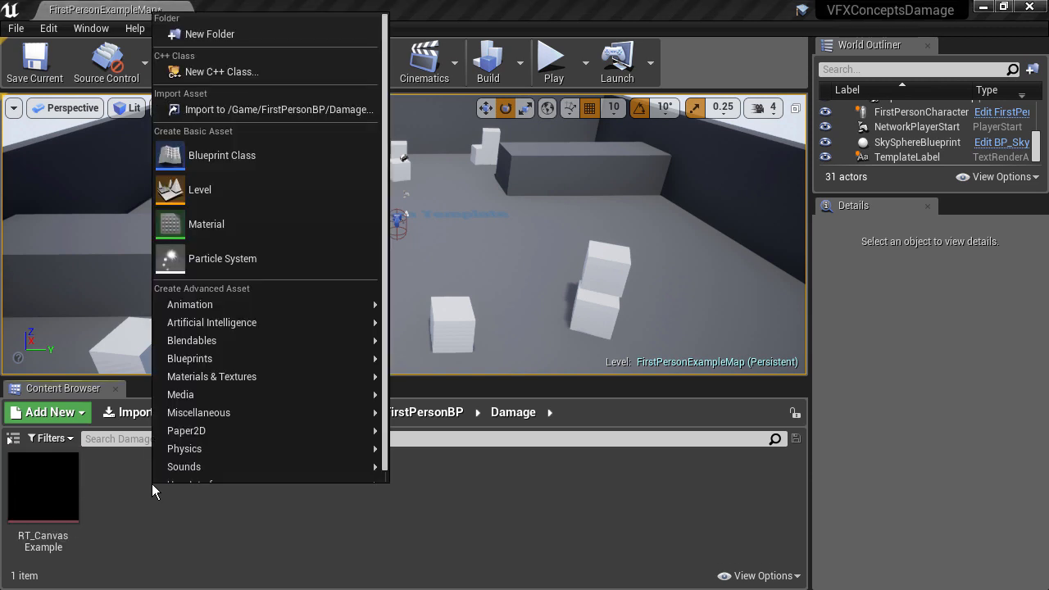
pyautogui.moveTo(274, 224)
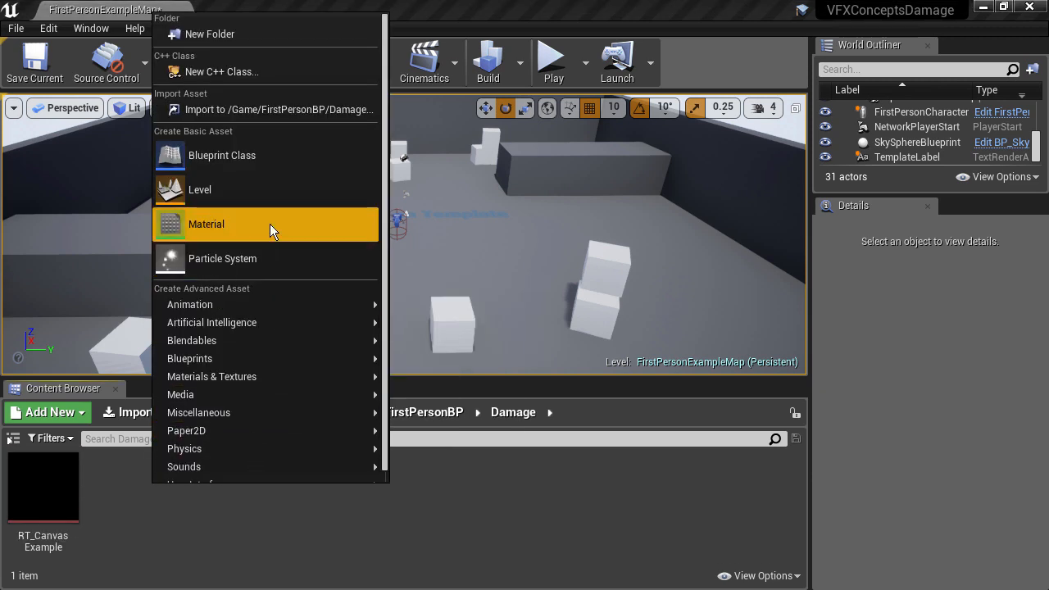
pyautogui.click(206, 224)
pyautogui.write('MT_Brush')
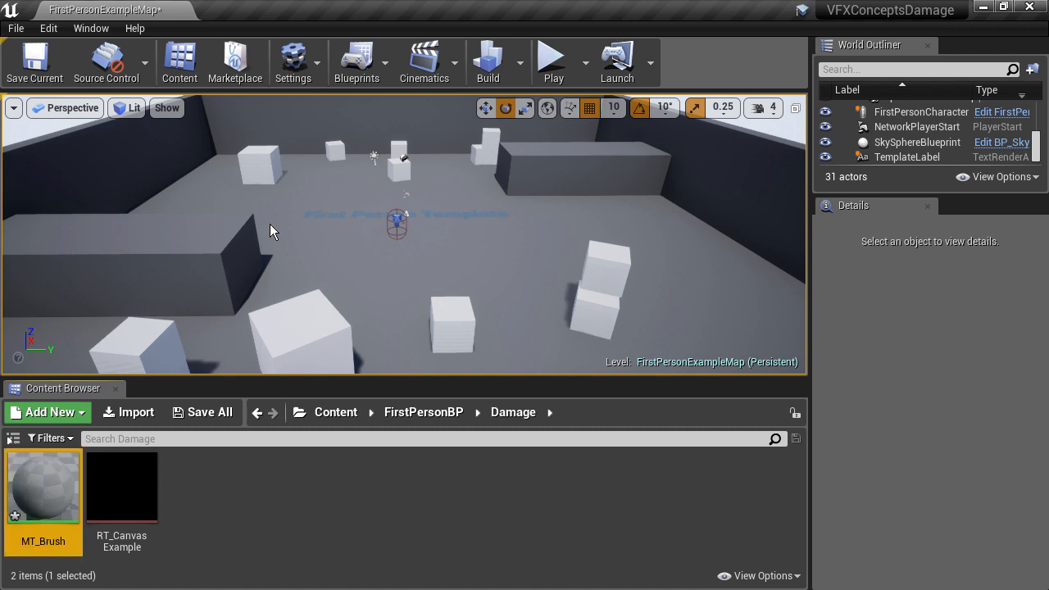
pyautogui.moveTo(49, 503)
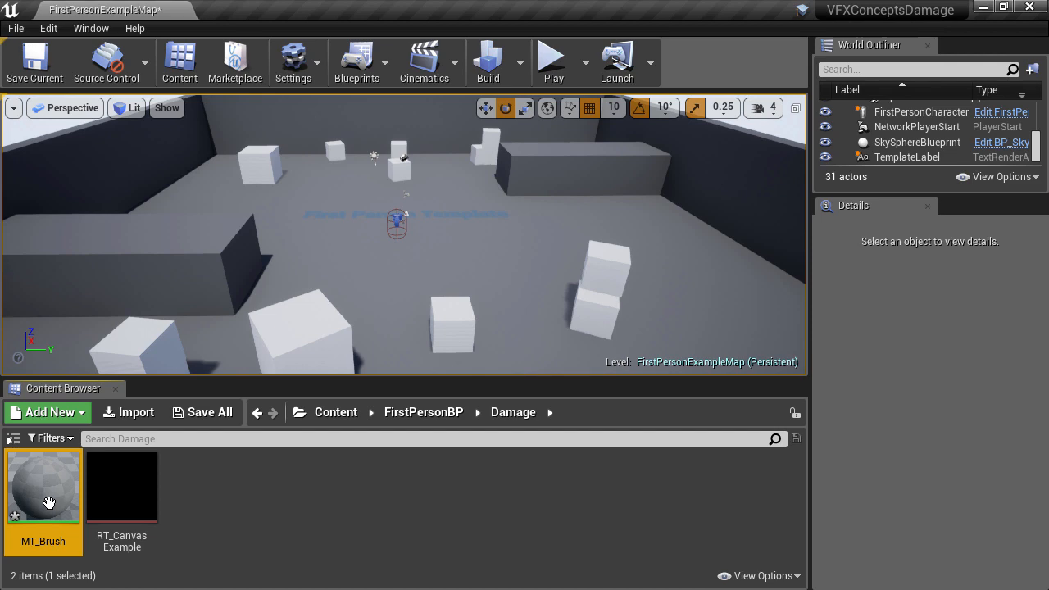
pyautogui.moveTo(51, 512)
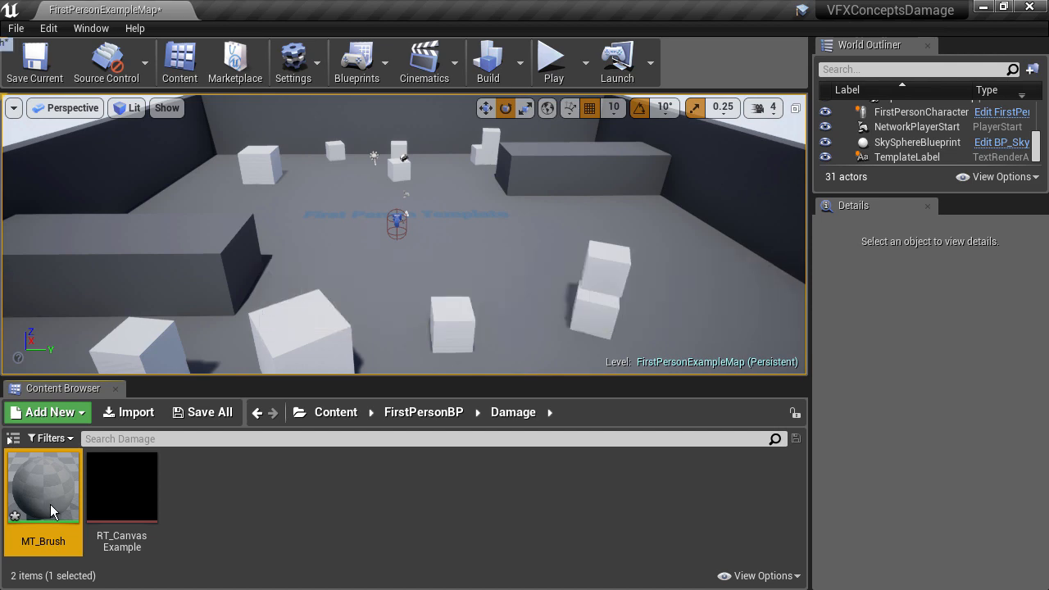
# Step: Open MT_Brush and set its Shading Model to Unlit
pyautogui.doubleClick(42, 487)
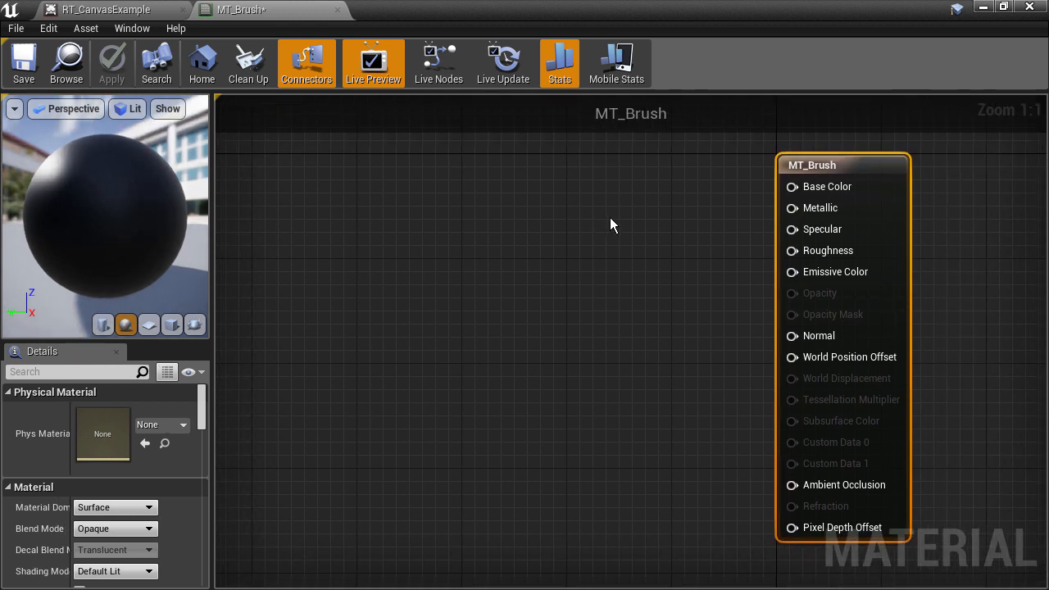
pyautogui.moveTo(861, 170)
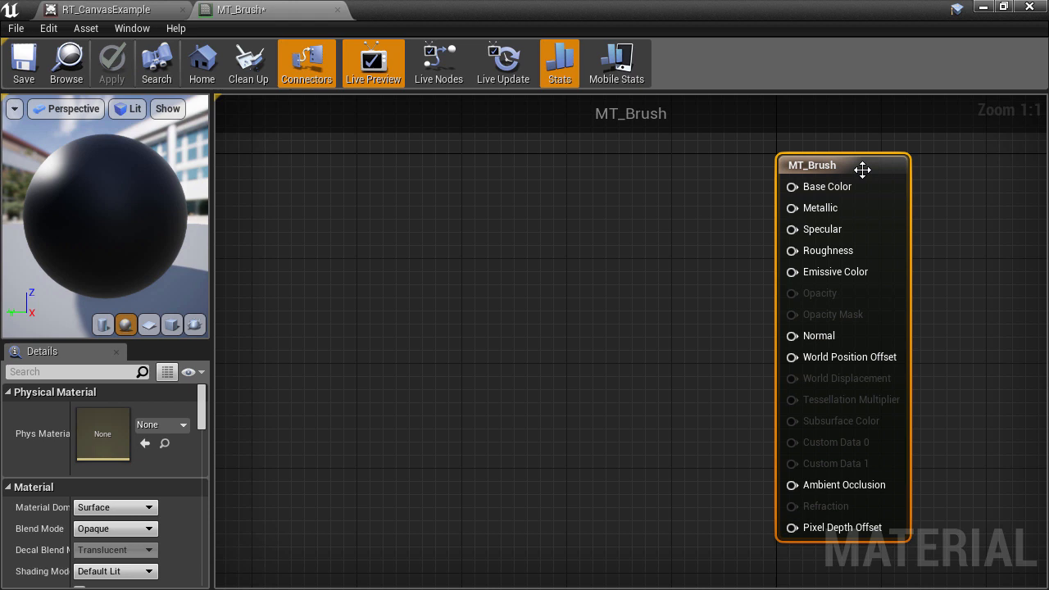
pyautogui.scroll(-3)
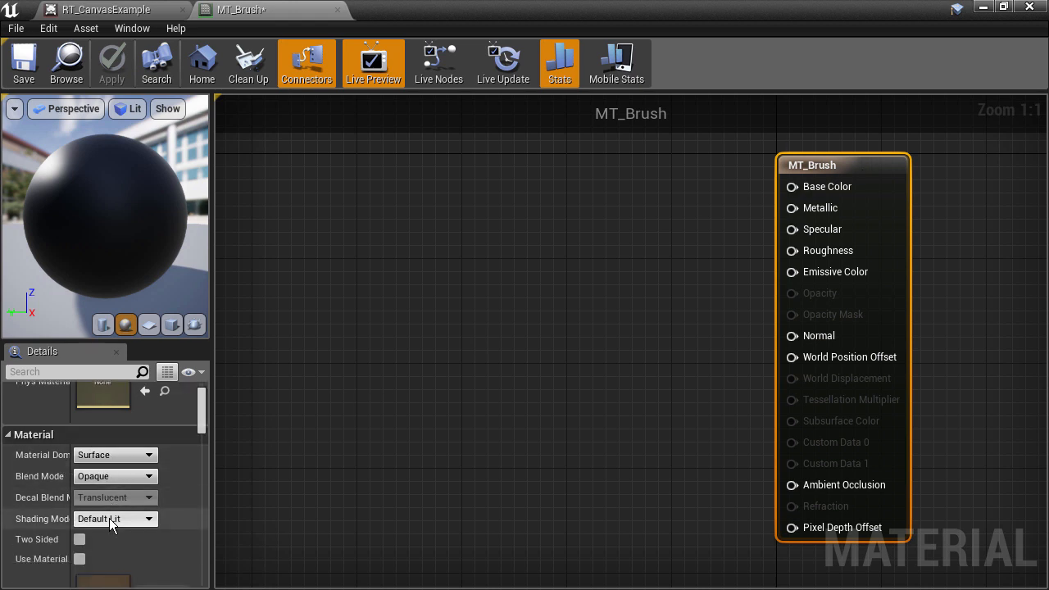
pyautogui.click(115, 519)
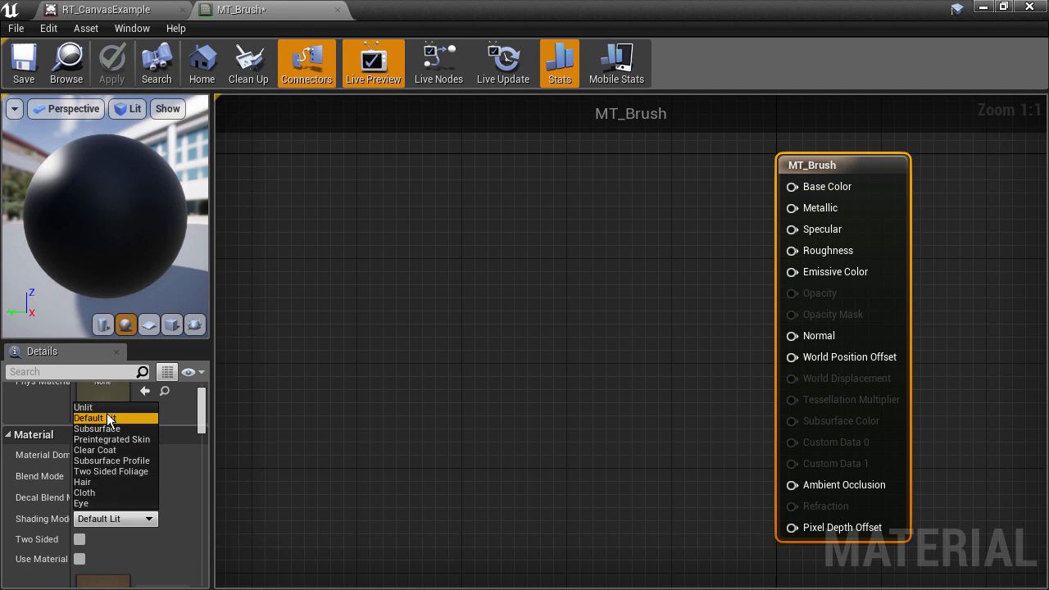
pyautogui.click(83, 407)
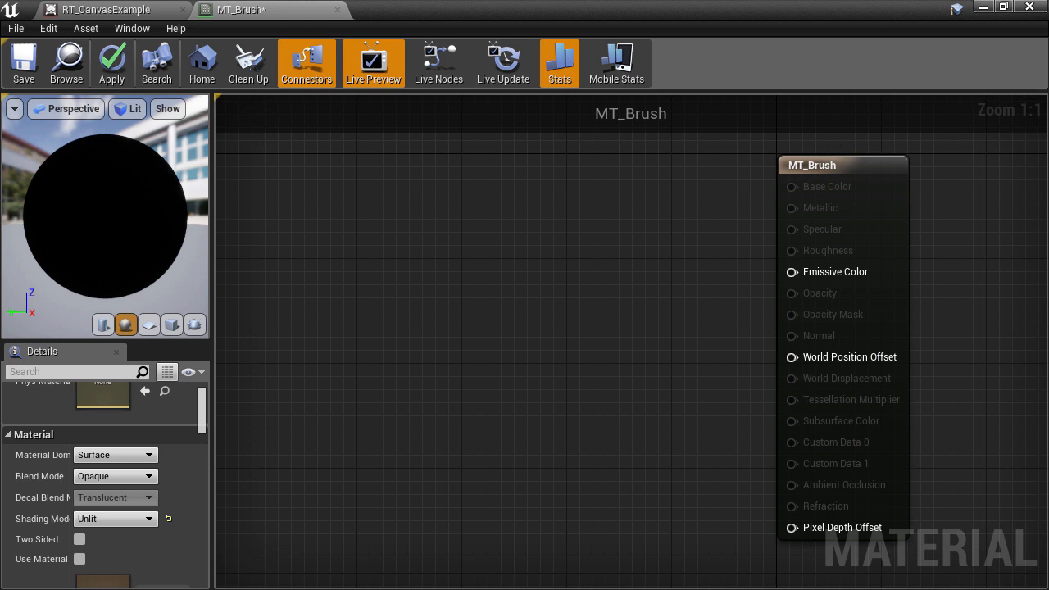
# Step: Wire Noise into Emissive Color, with TexCoord feeding an AppendVector node
pyautogui.click(148, 325)
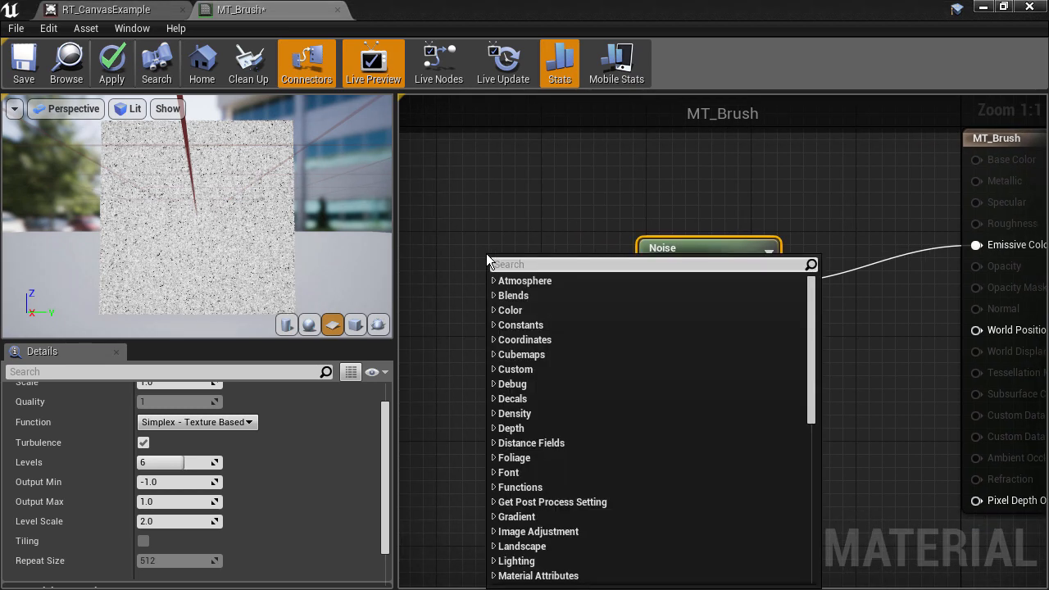
pyautogui.write('textu')
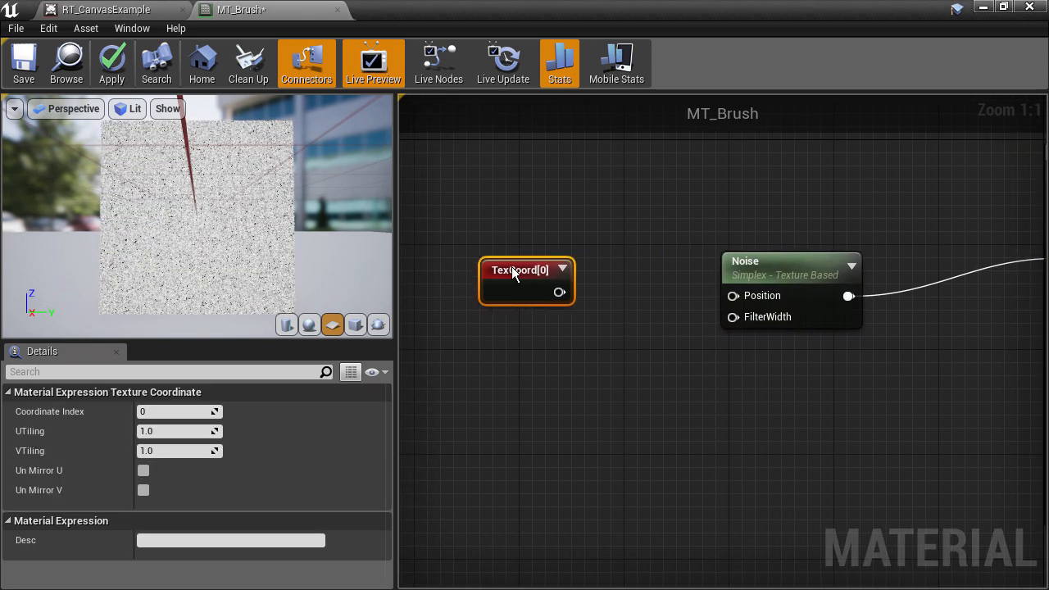
pyautogui.moveTo(560, 293); pyautogui.dragTo(621, 301)
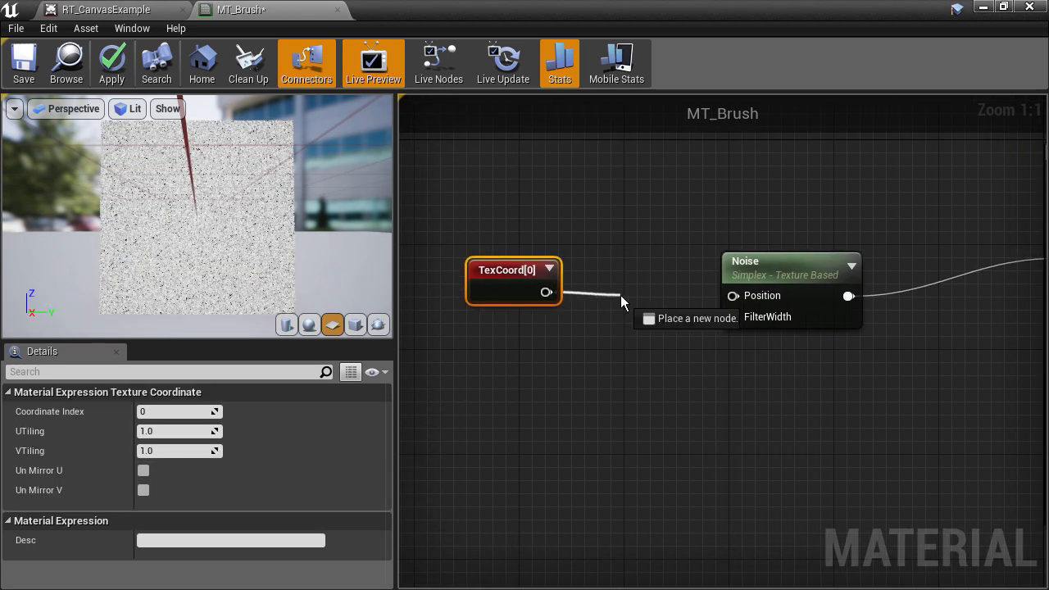
pyautogui.write('app')
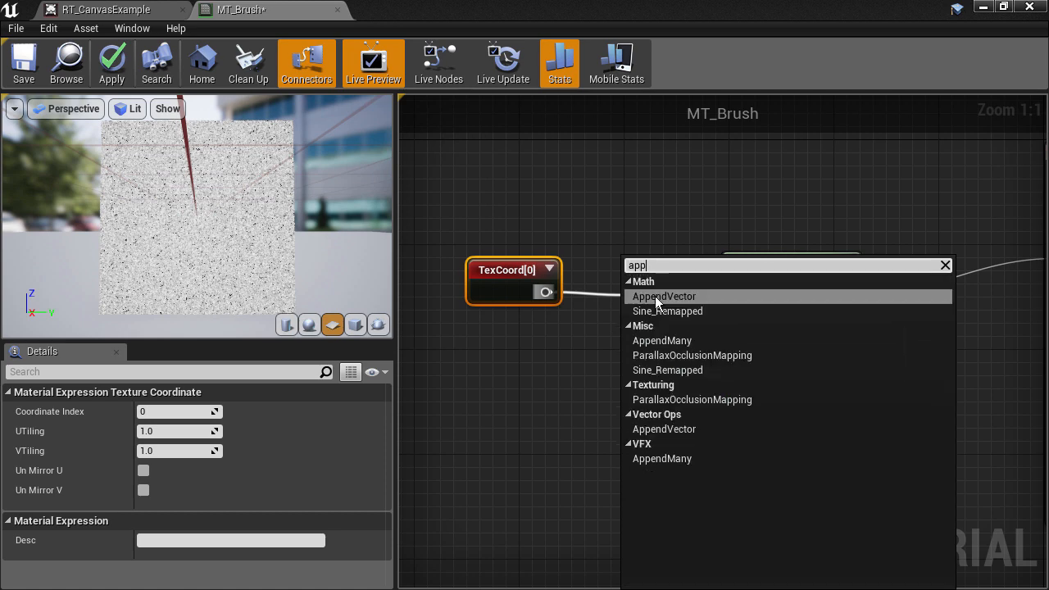
pyautogui.click(664, 296)
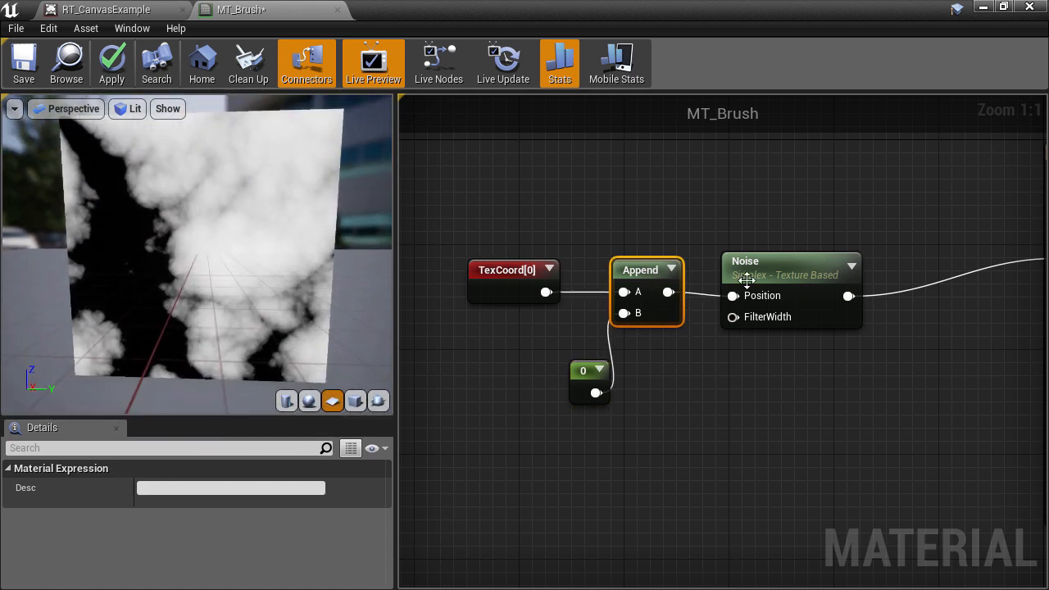
# Step: Turn off Noise turbulence, set Scale 3.0 and Output Min -0.2, then leave the material editor
pyautogui.click(790, 270)
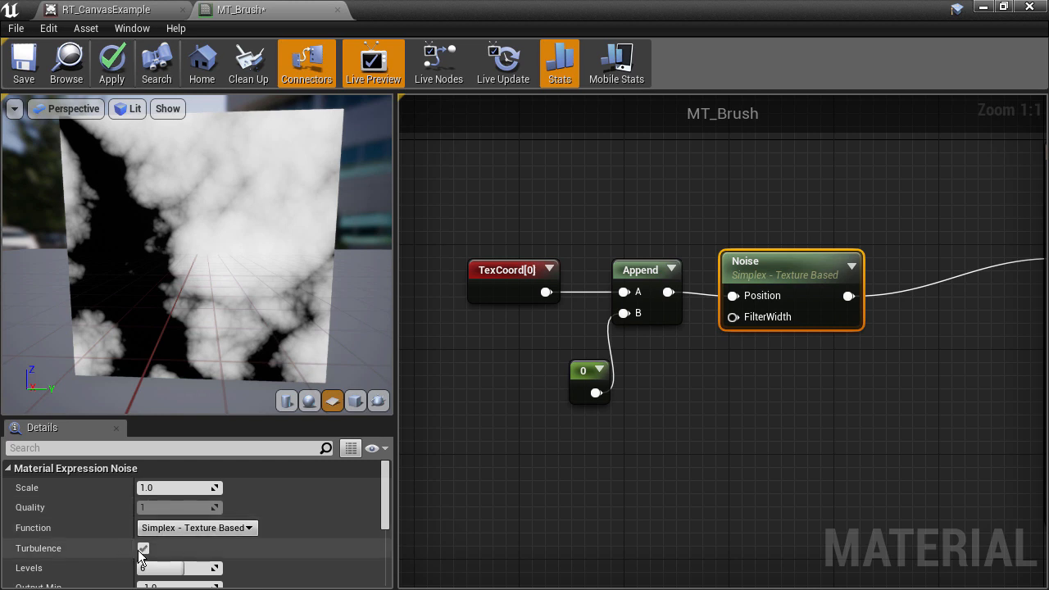
pyautogui.click(144, 548)
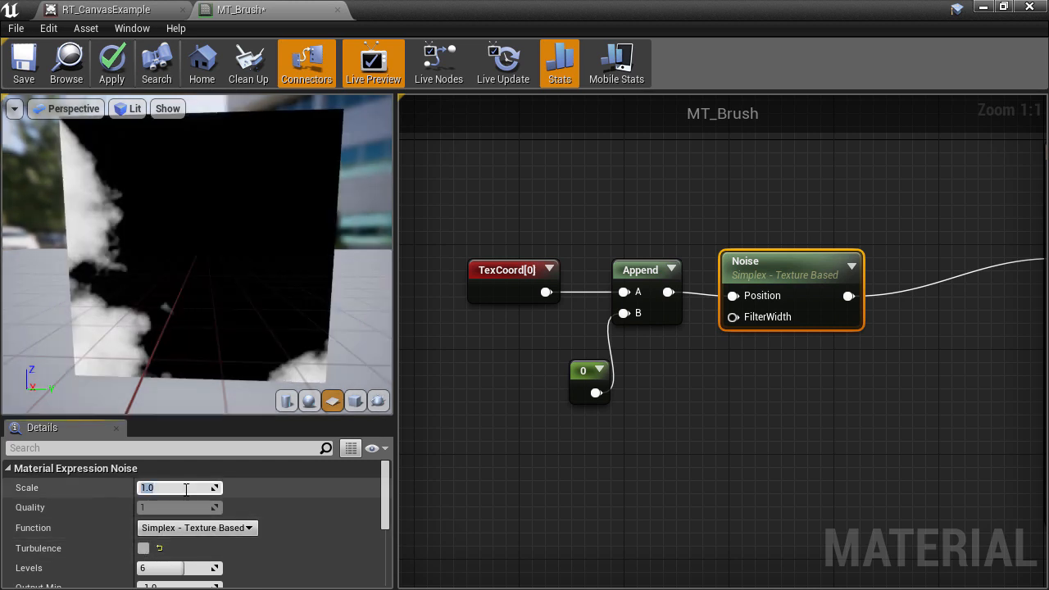
pyautogui.write('3.0')
pyautogui.click(179, 585)
pyautogui.write('-')
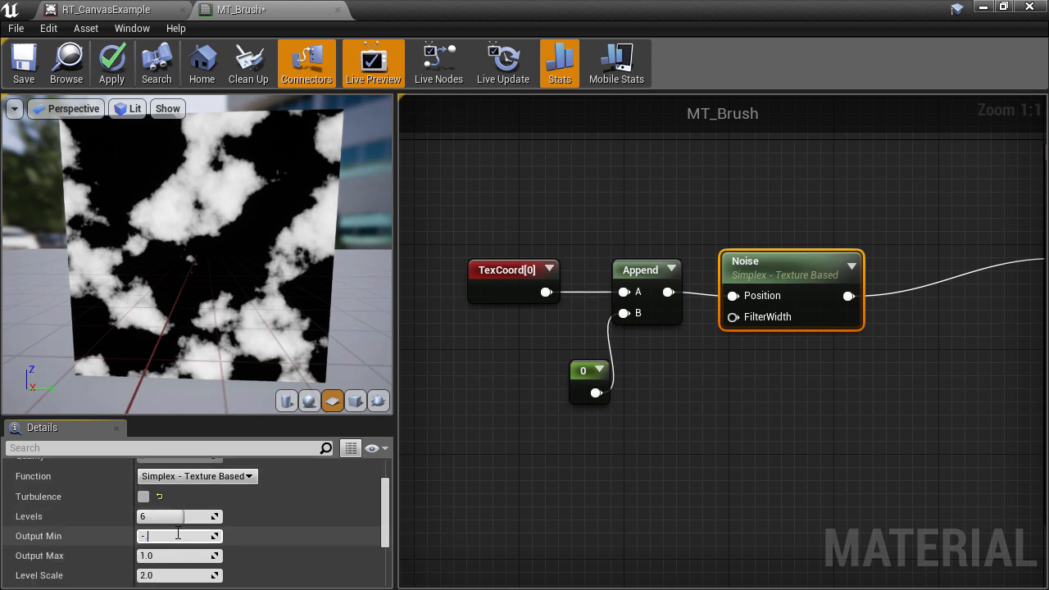
pyautogui.write('0.2')
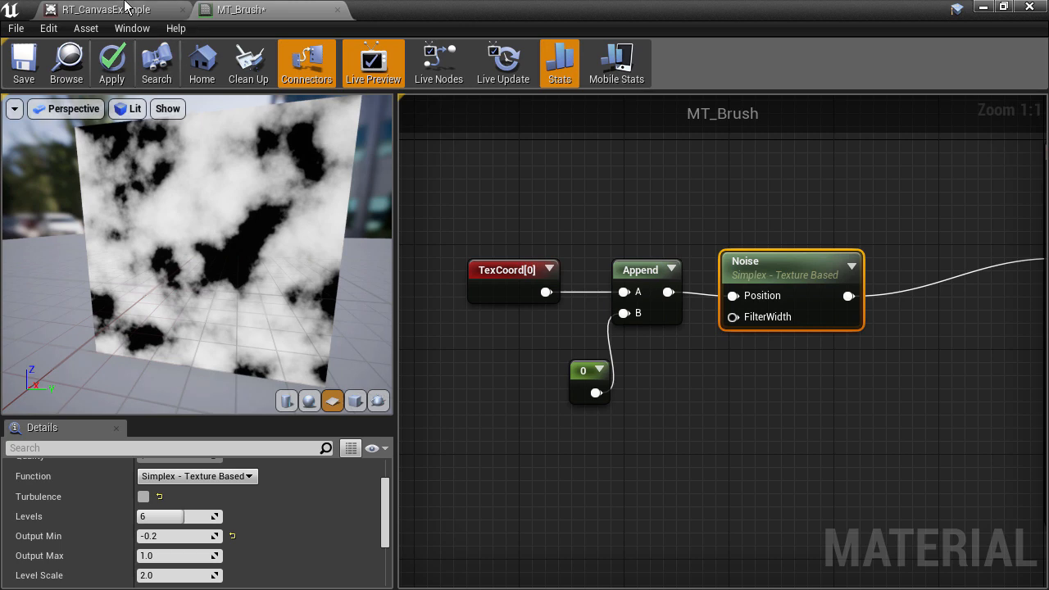
pyautogui.click(105, 9)
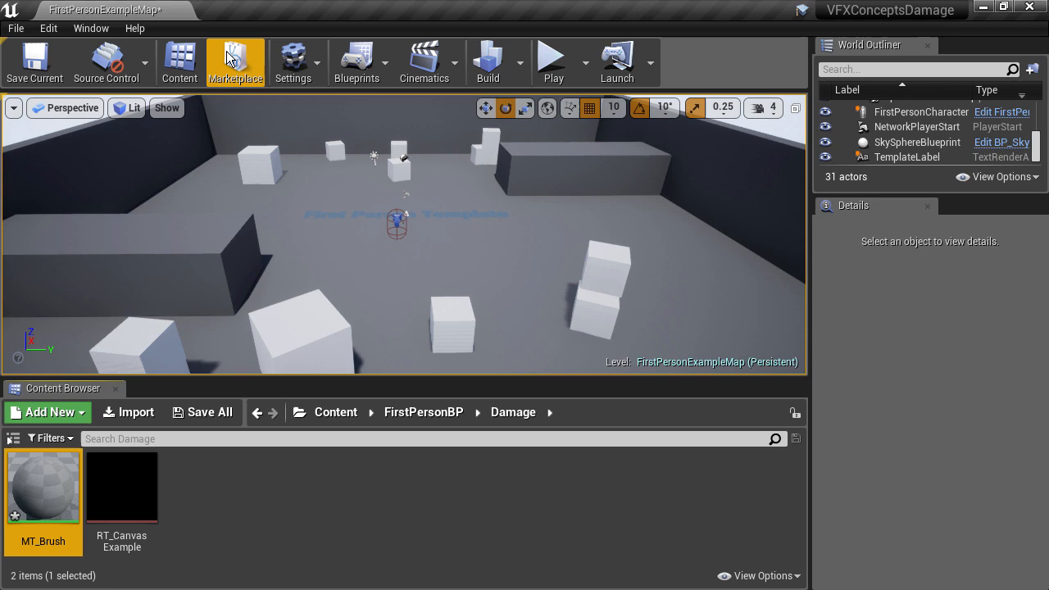
# Step: In Editor Preferences, search 'blu' and enable Editor Utility Blueprints (Blutility)
pyautogui.click(47, 28)
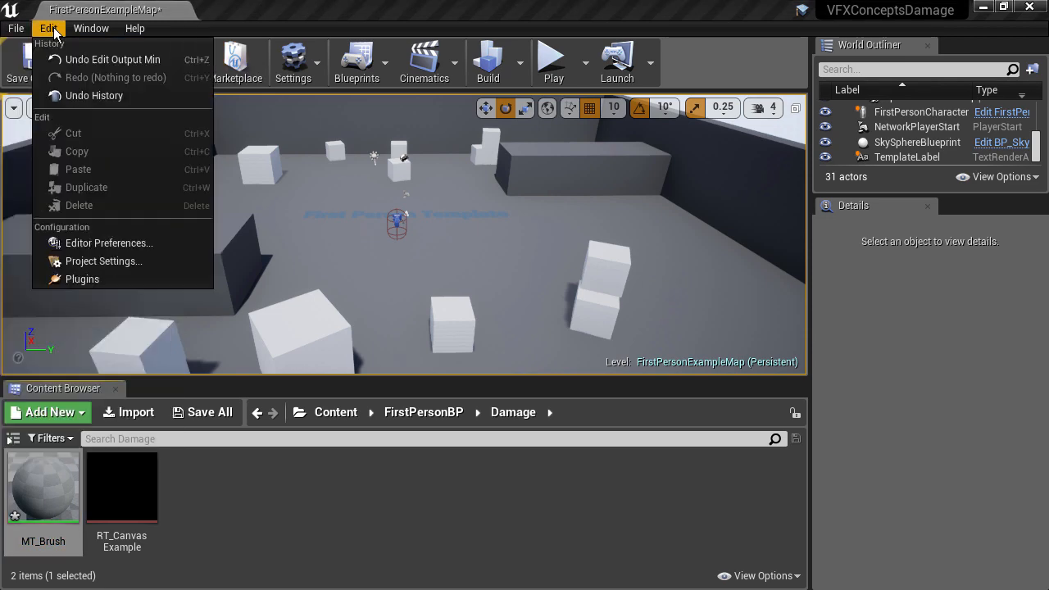
pyautogui.moveTo(109, 243)
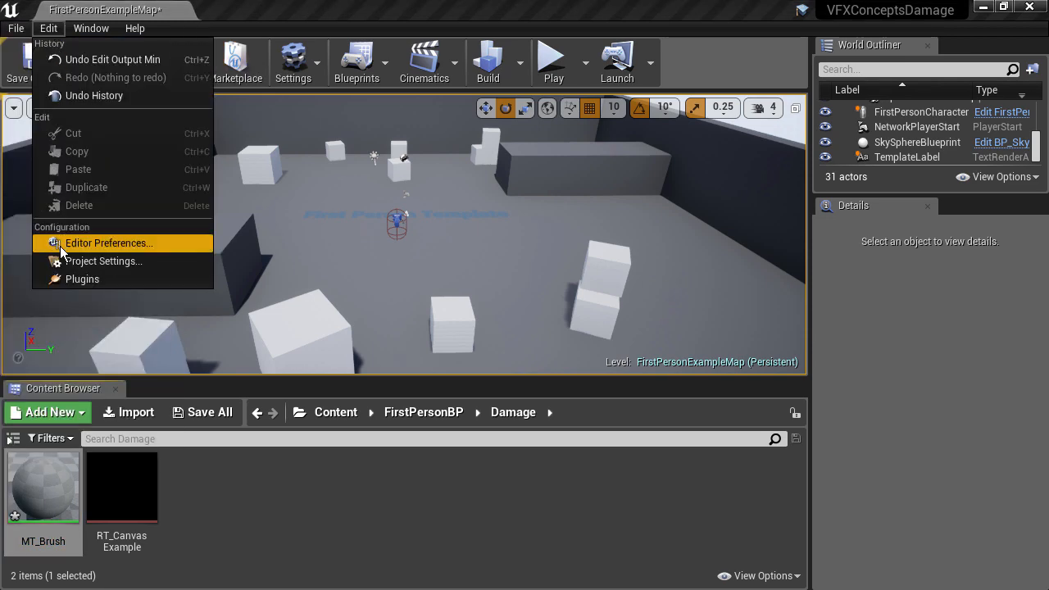
pyautogui.click(109, 242)
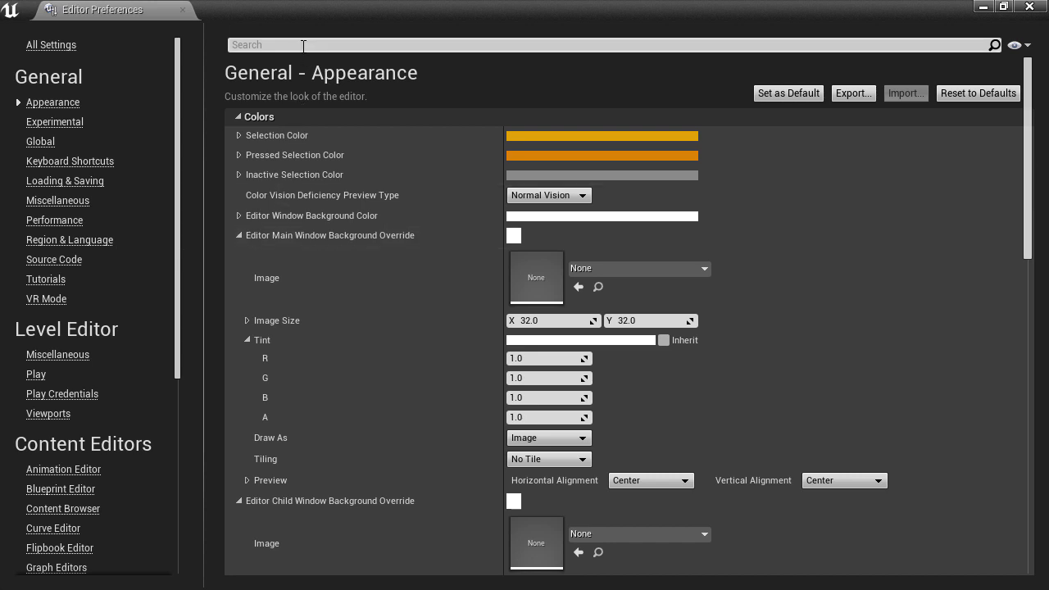
pyautogui.write('blu')
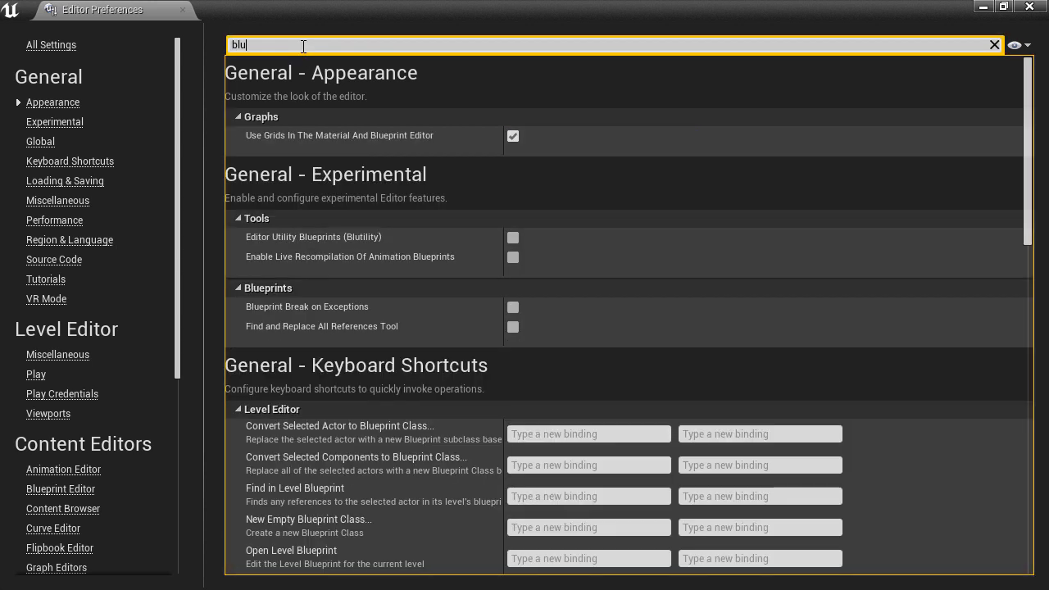
pyautogui.moveTo(502, 240)
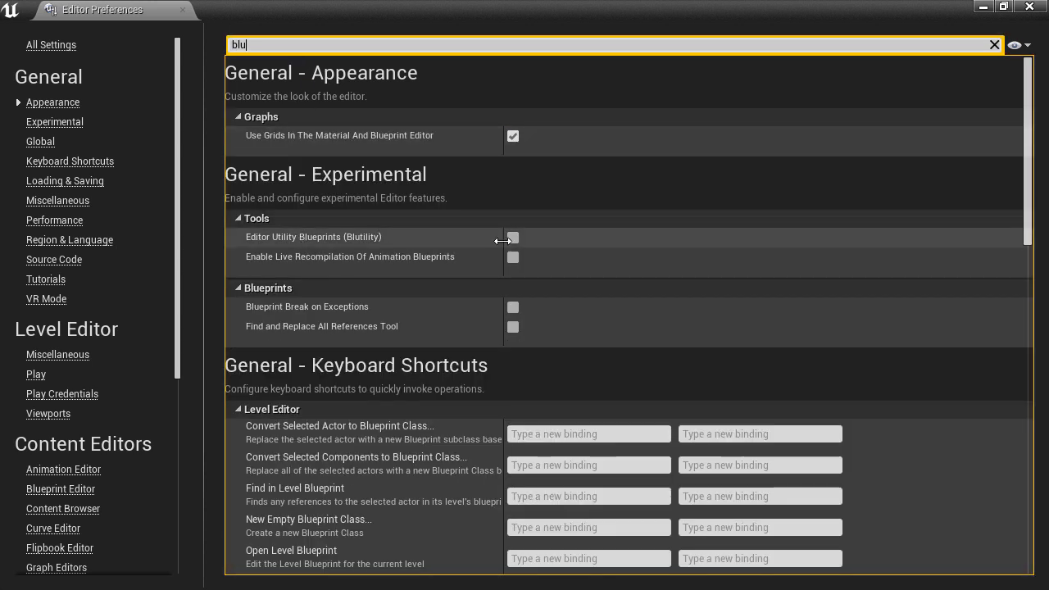
pyautogui.click(512, 238)
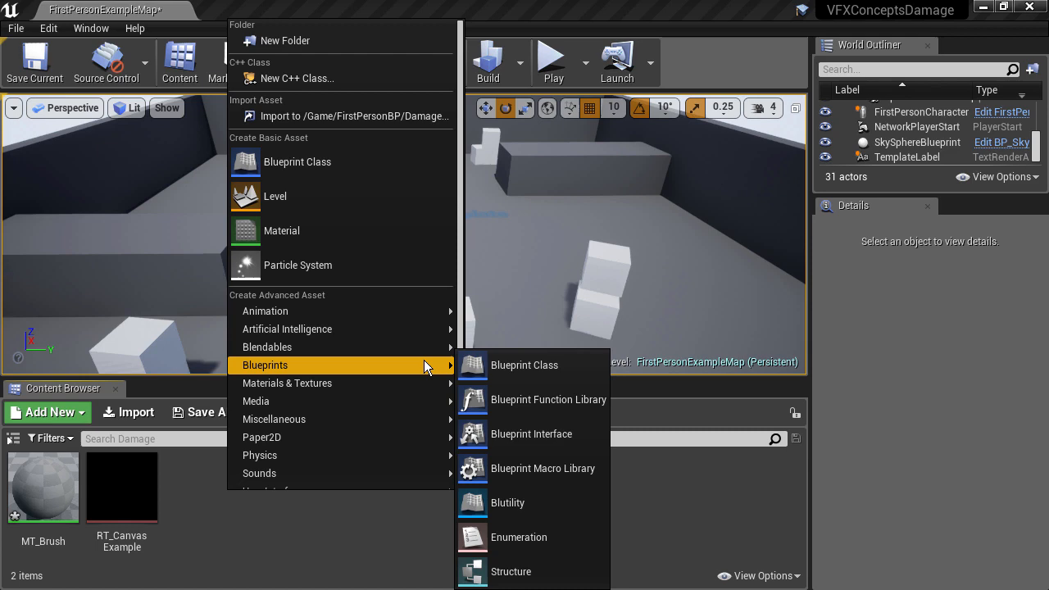
pyautogui.moveTo(531, 502)
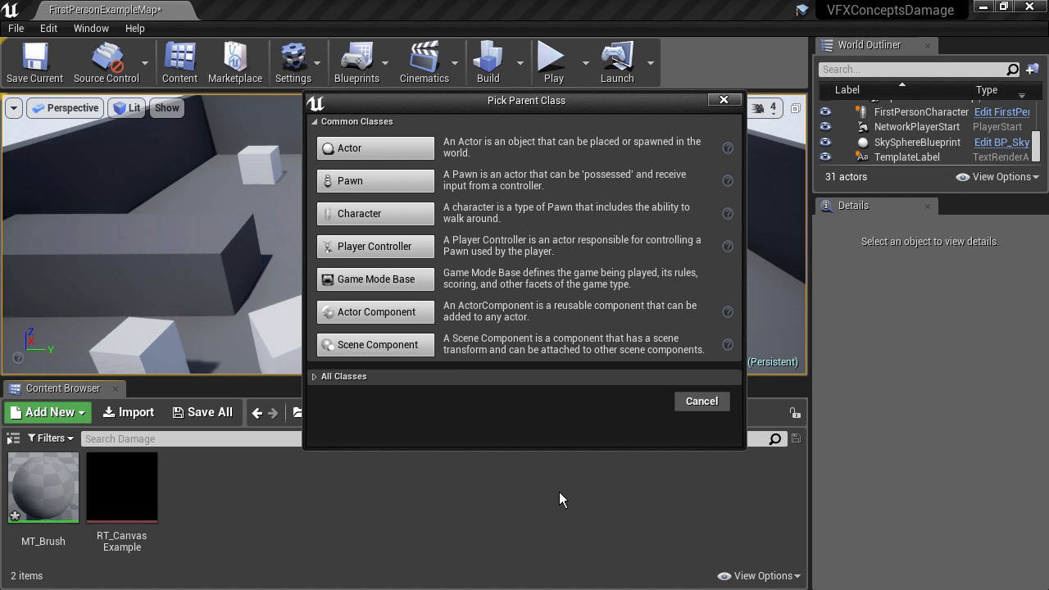
pyautogui.moveTo(334, 390)
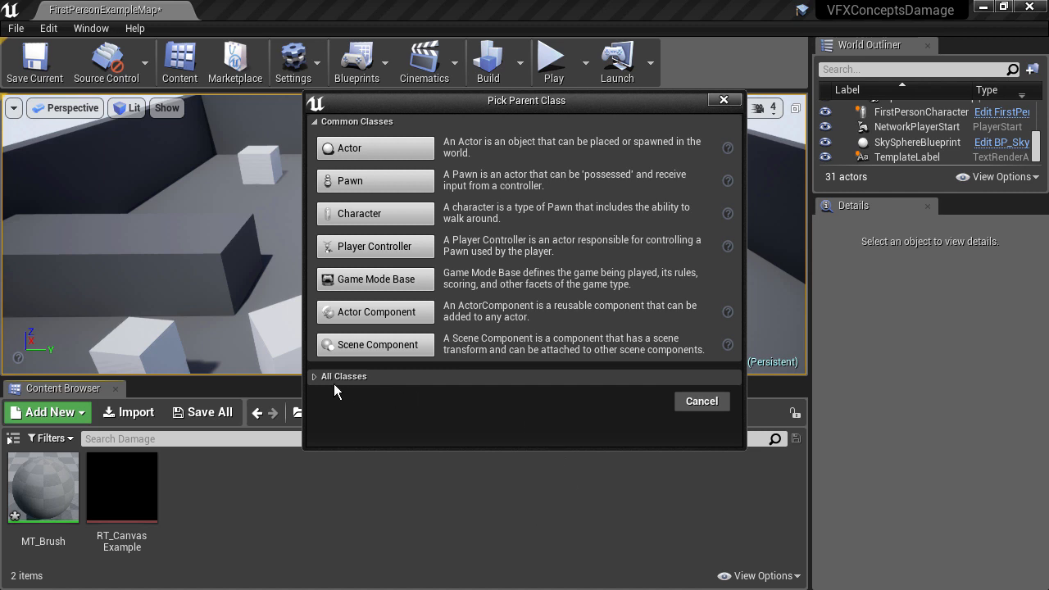
# Step: Pick GlobalEditorUtilityBase from All Classes as the Blutility parent class
pyautogui.click(344, 376)
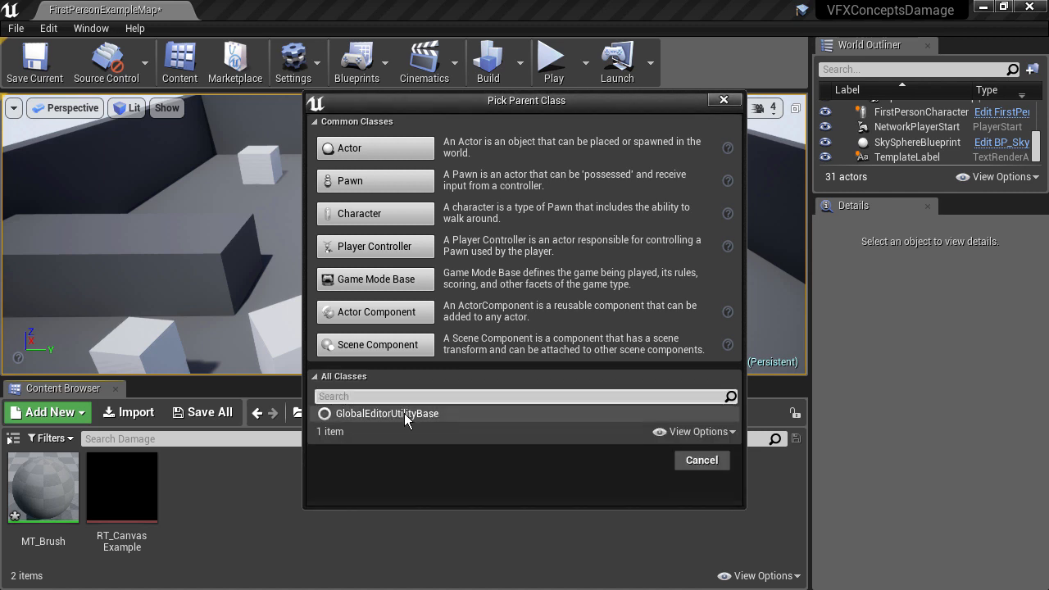
pyautogui.click(386, 413)
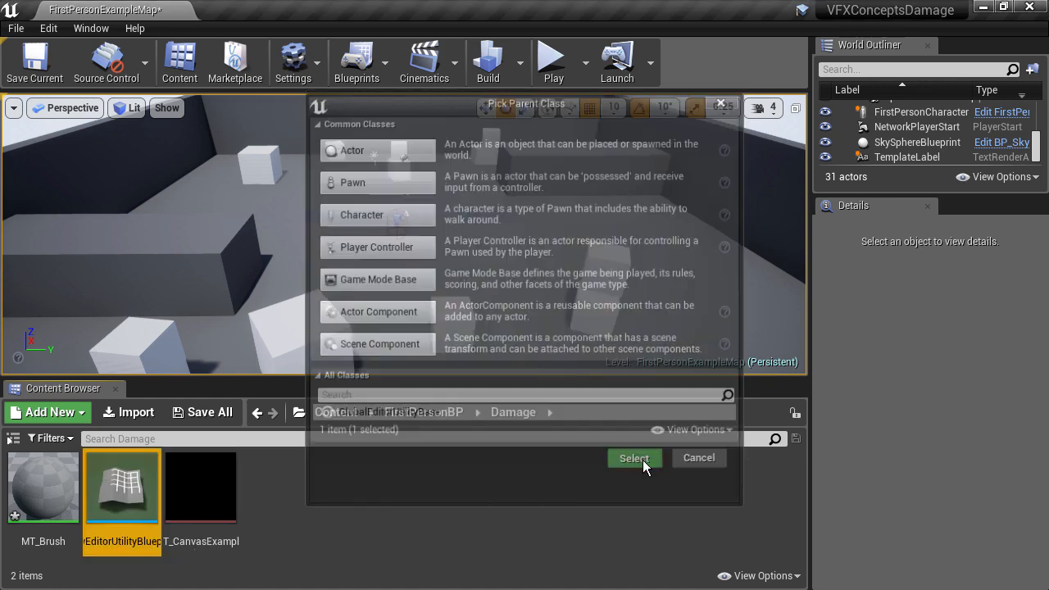
pyautogui.click(633, 458)
pyautogui.write('BLU_DrawRT')
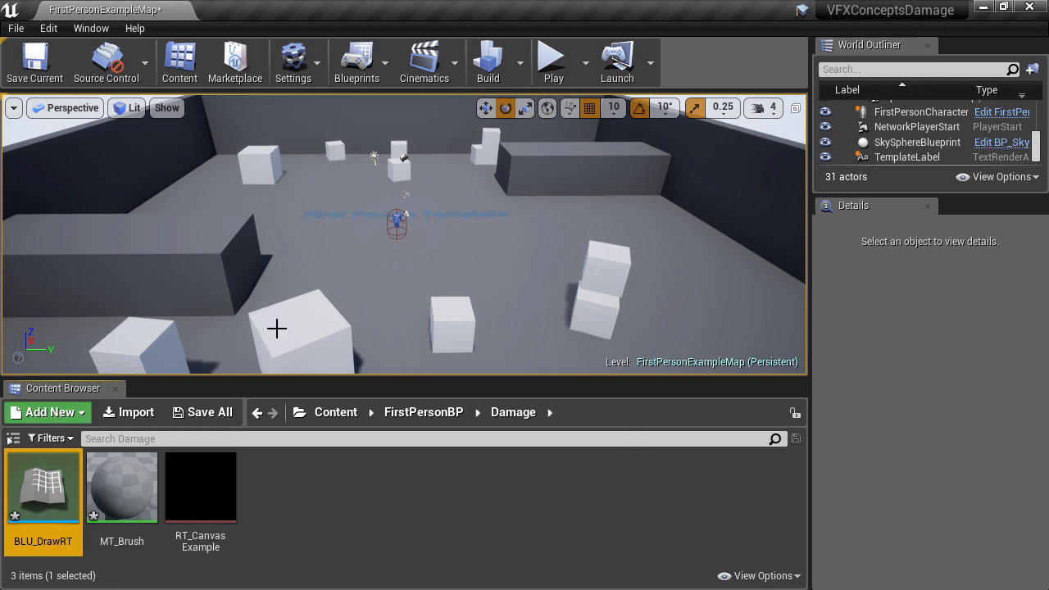
# Step: Edit BLU_DrawRT, add a function named DrawtoRT, and compile
pyautogui.rightClick(42, 486)
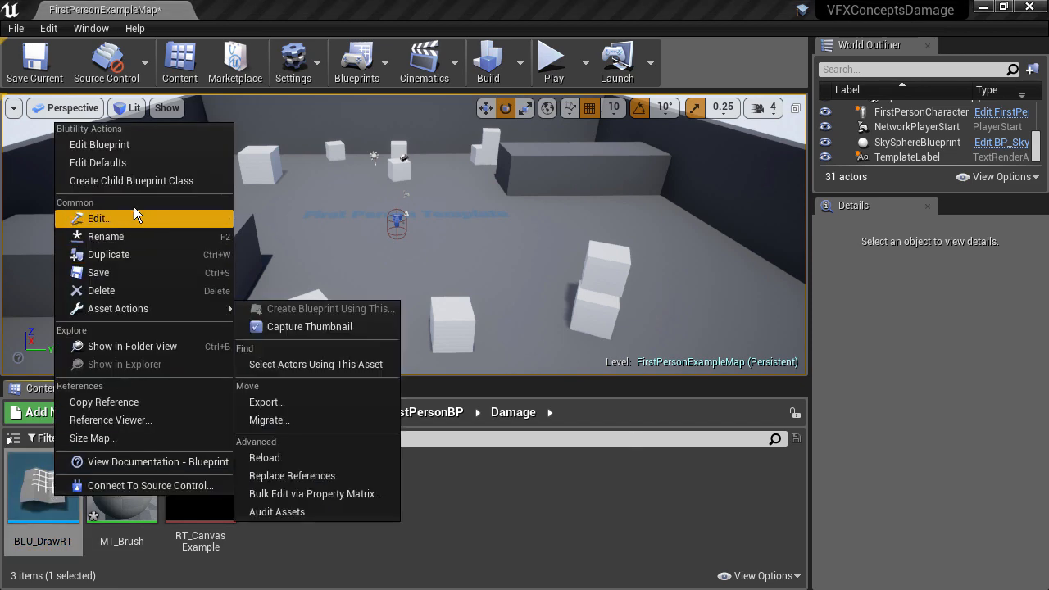
pyautogui.click(100, 217)
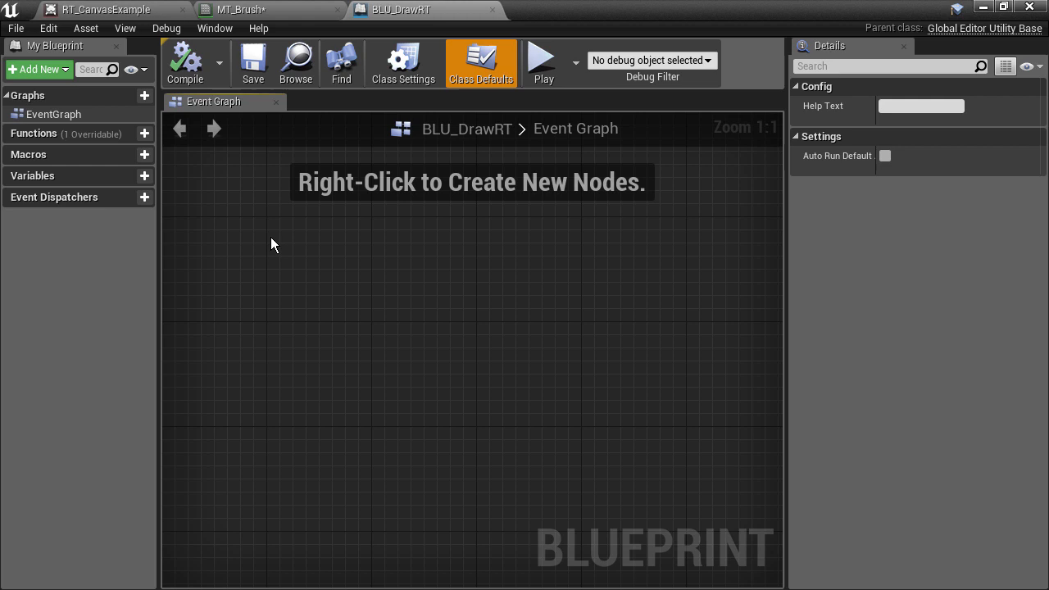
pyautogui.moveTo(78, 133)
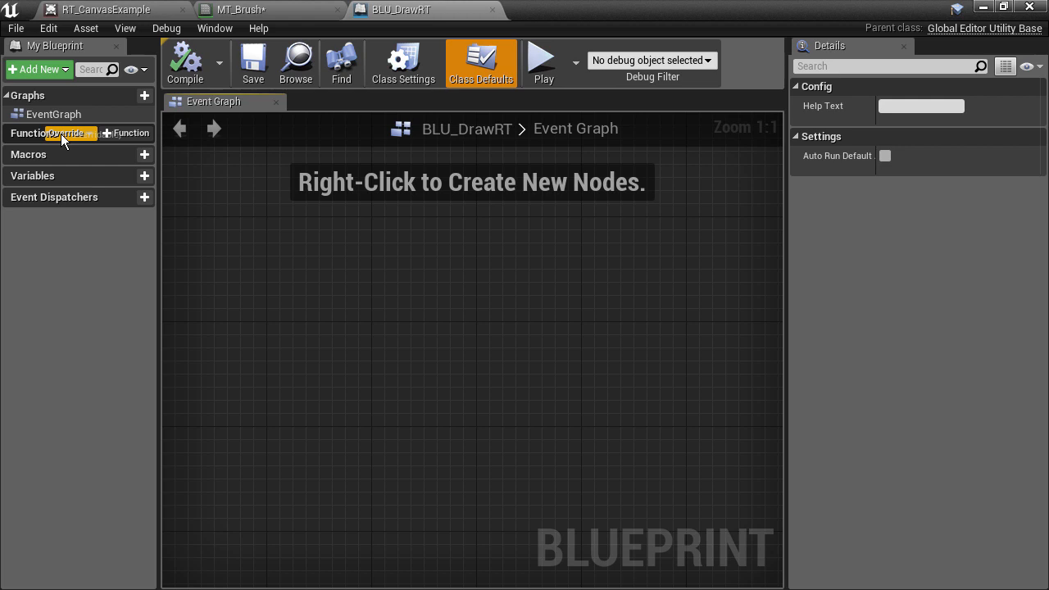
pyautogui.click(124, 133)
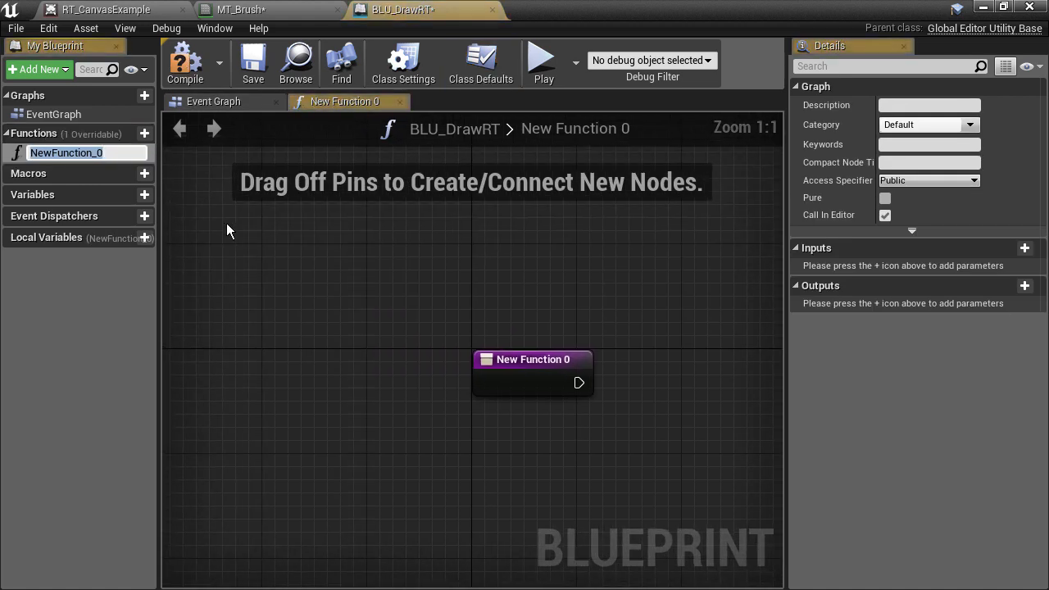
pyautogui.write('Draw')
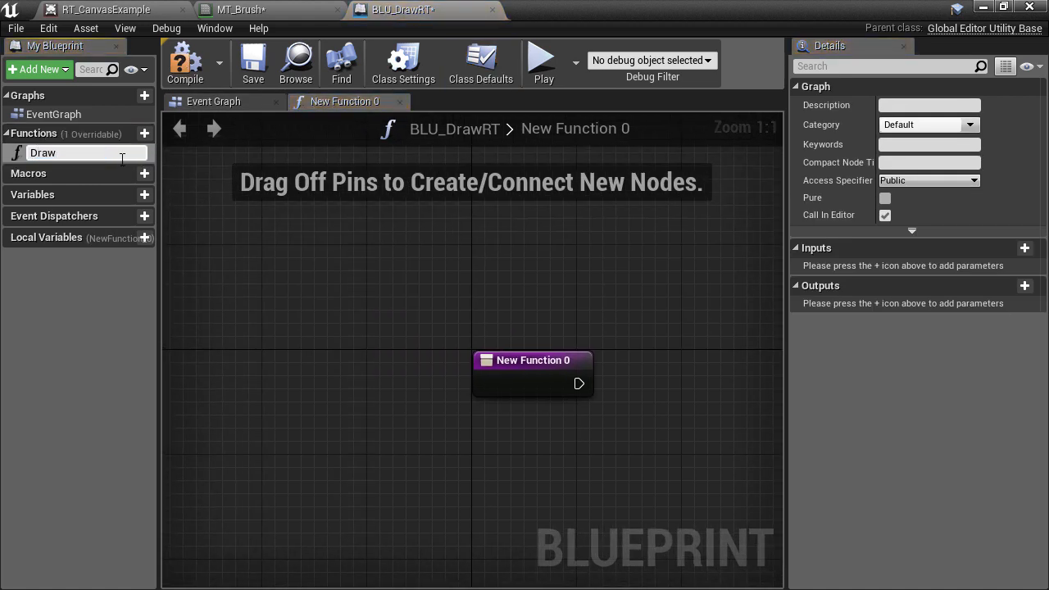
pyautogui.write('DrawtoRT')
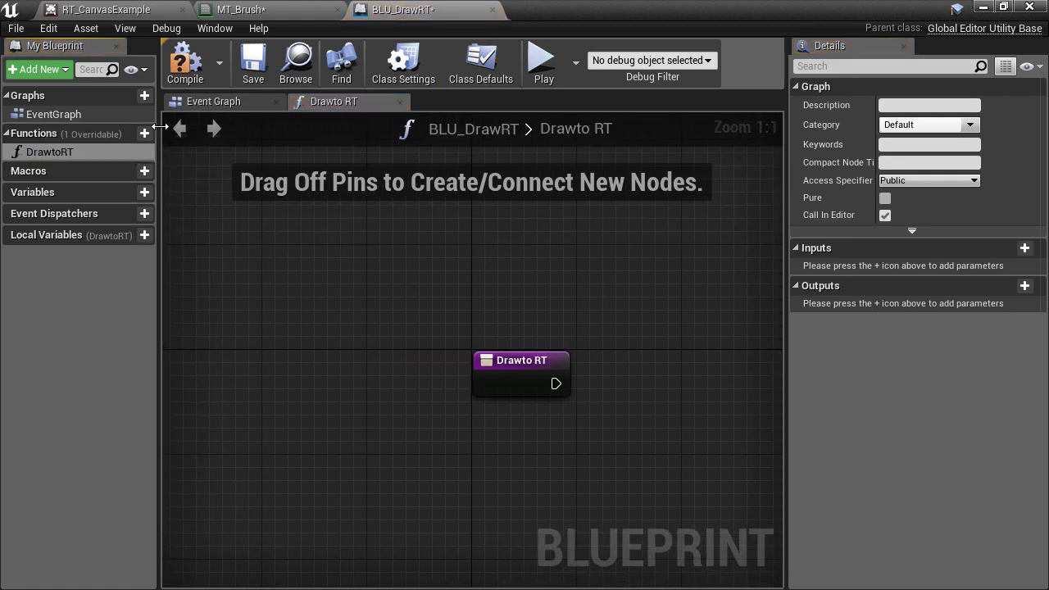
pyautogui.click(252, 64)
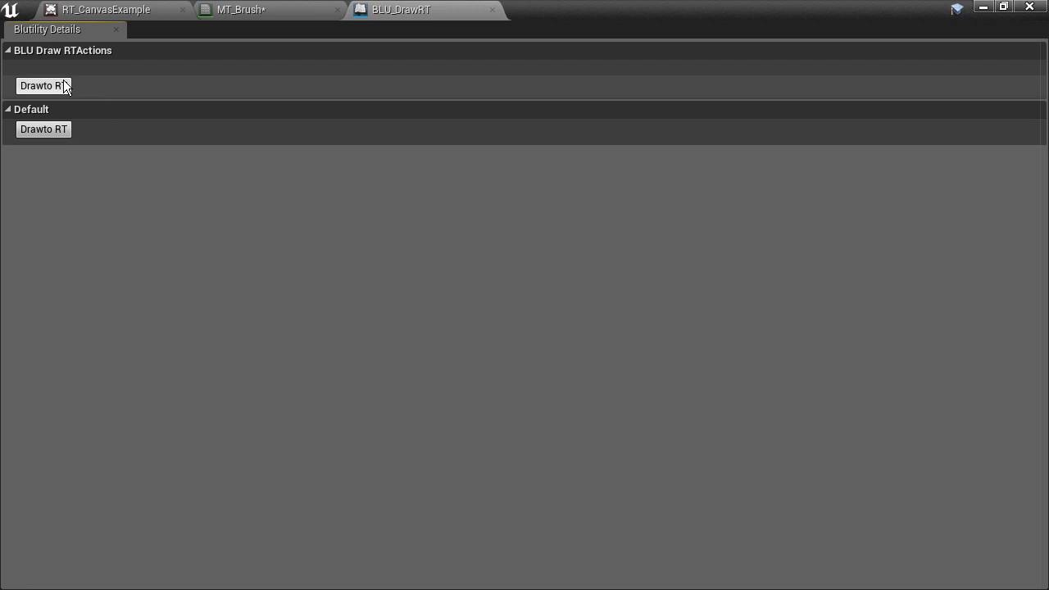
pyautogui.moveTo(631, 63)
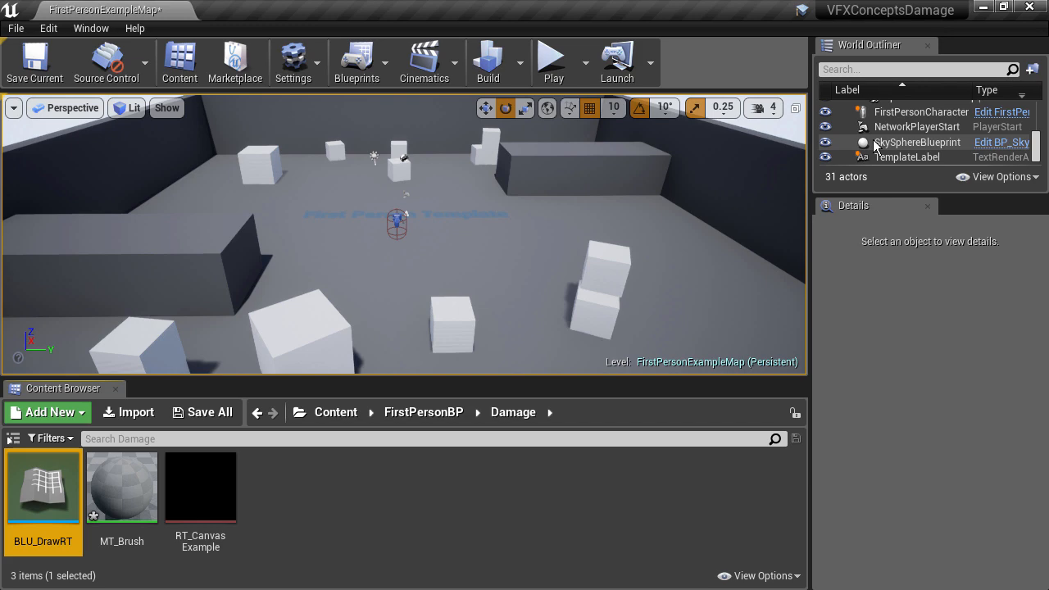
# Step: Wire a Draw Material to Render Target node using RT_CanvasExample and MT_Brush, then compile
pyautogui.rightClick(43, 486)
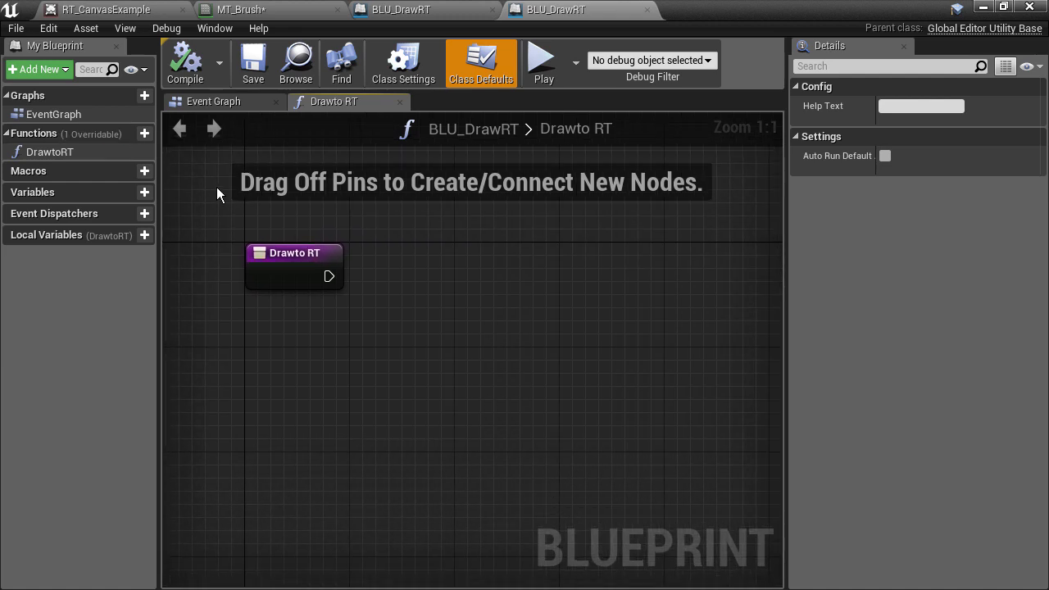
pyautogui.moveTo(463, 276)
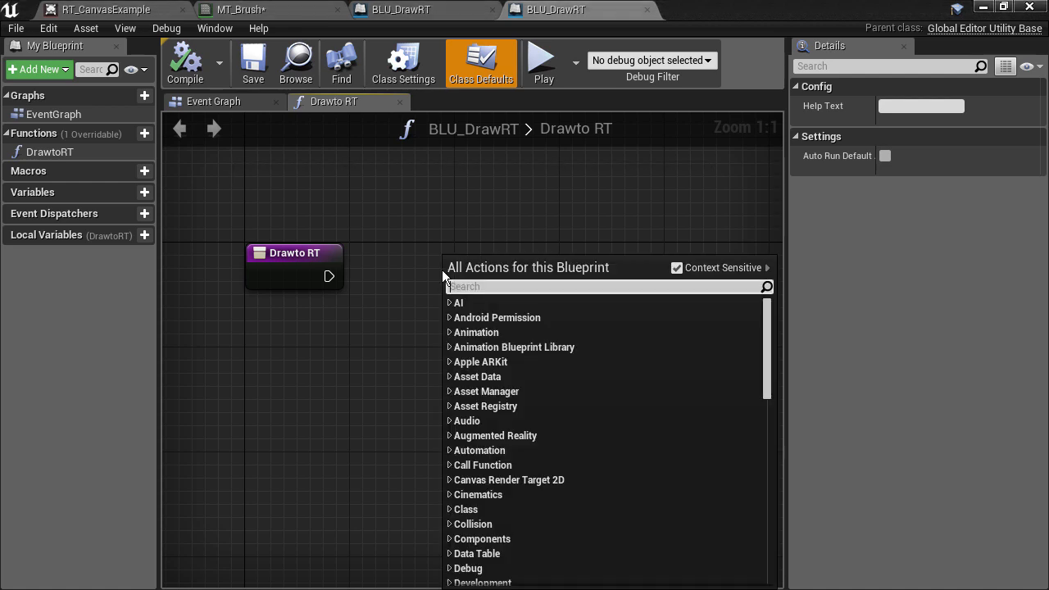
pyautogui.write('draw')
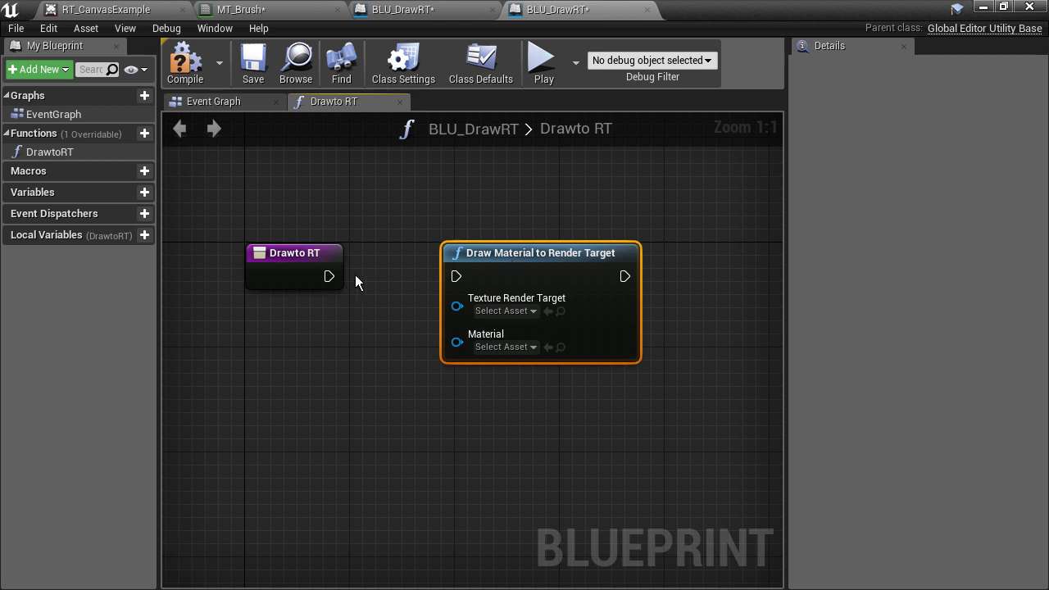
pyautogui.moveTo(329, 276); pyautogui.dragTo(456, 276)
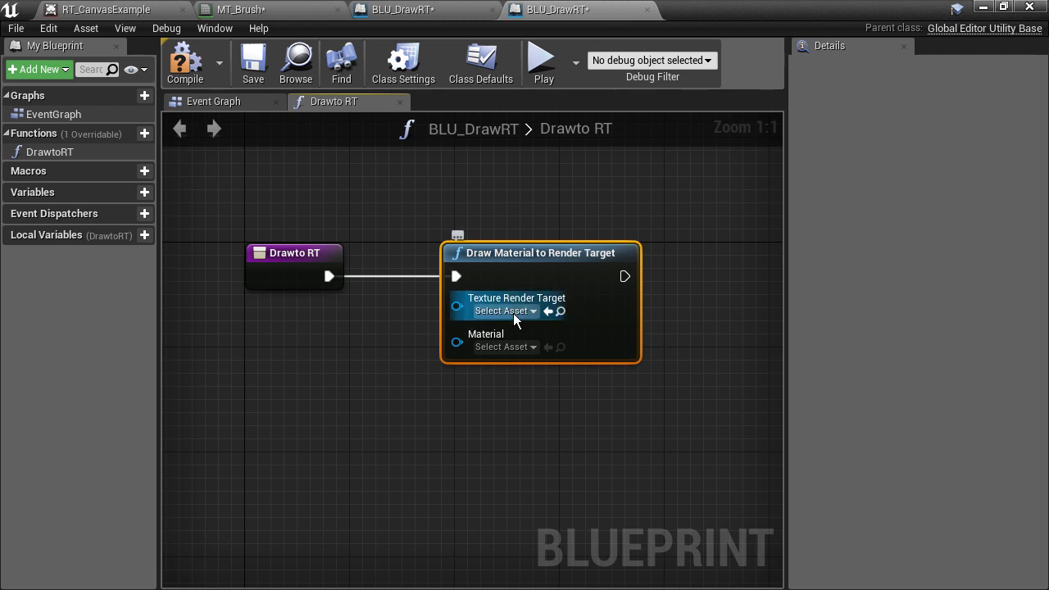
pyautogui.click(504, 311)
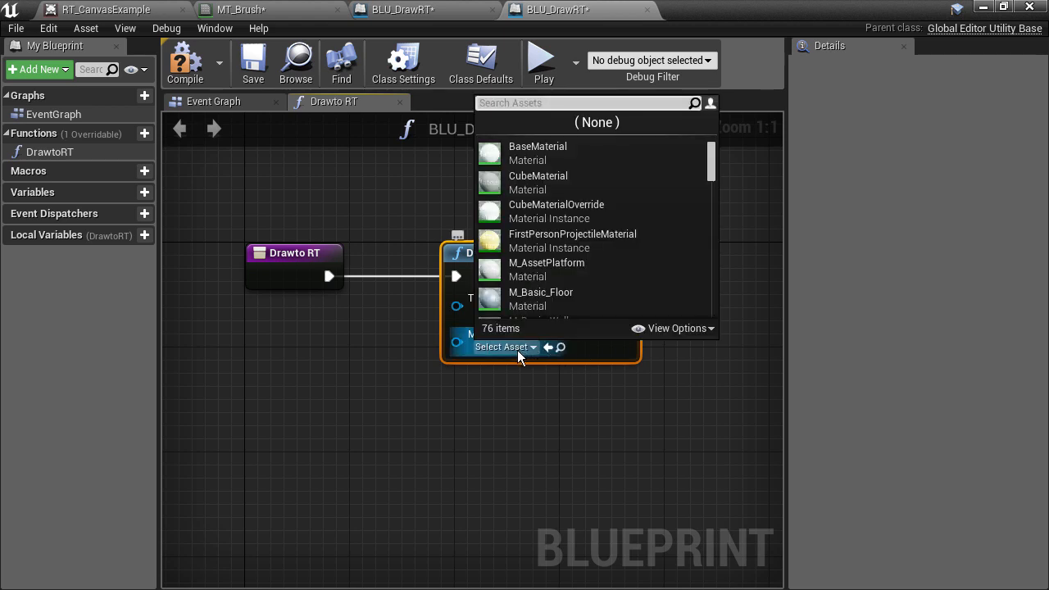
pyautogui.write('MT_B')
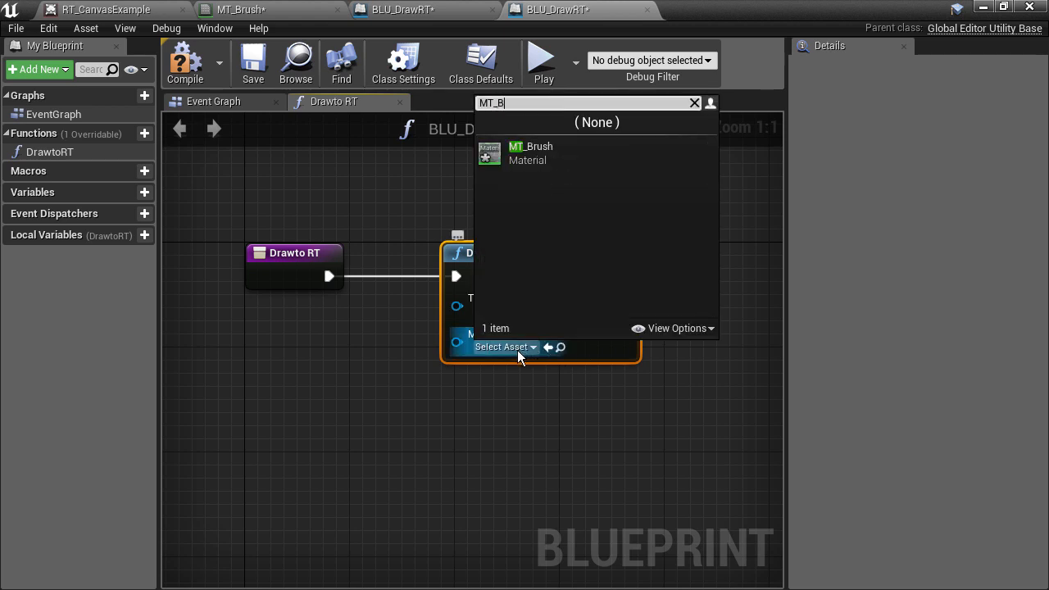
pyautogui.click(531, 153)
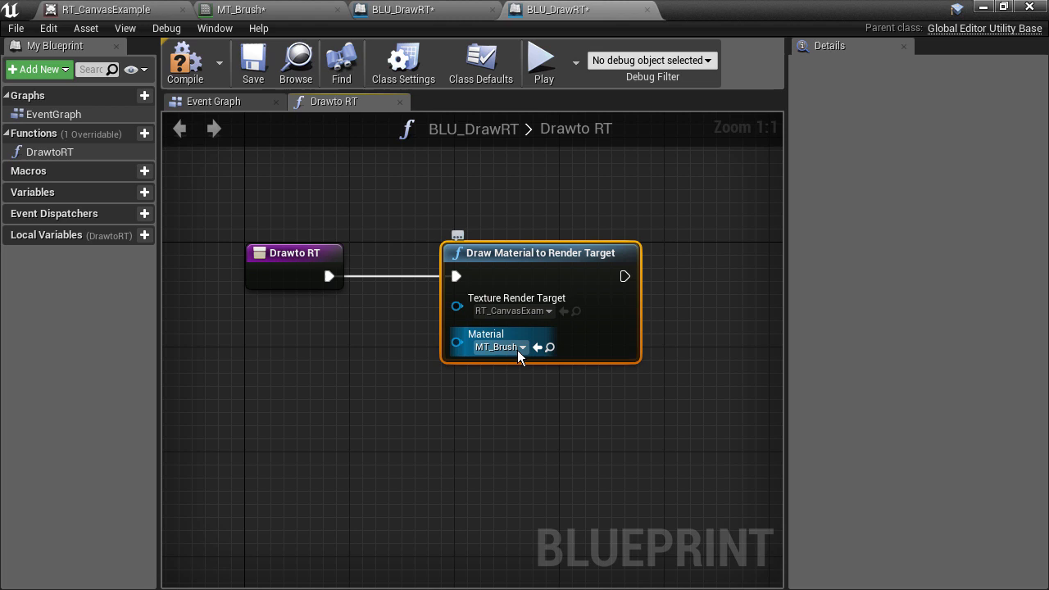
pyautogui.click(185, 61)
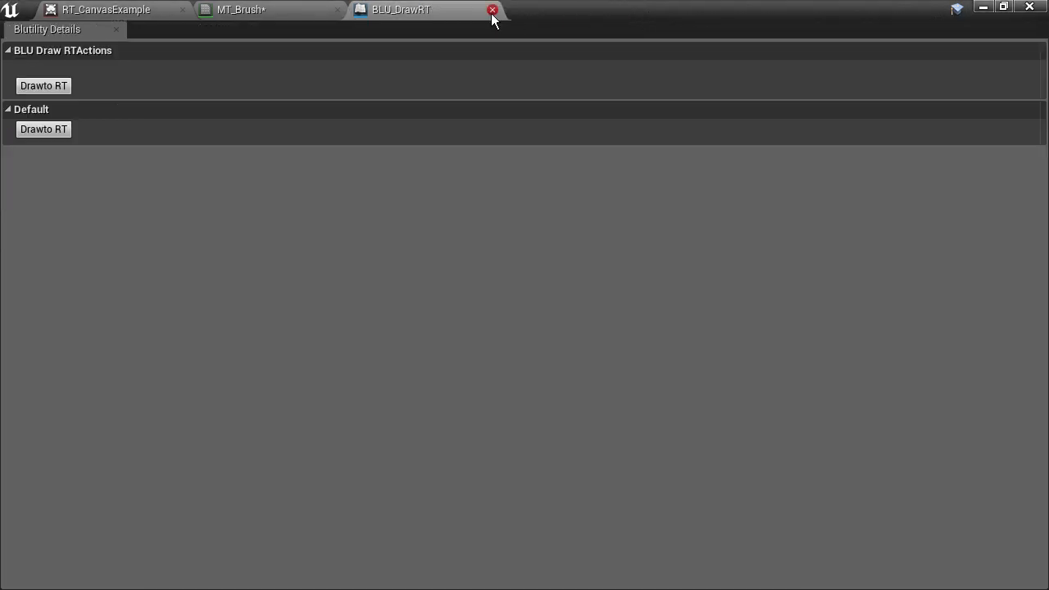
# Step: Reopen the BLU_DrawRT utility panel and view the RT_CanvasExample render target
pyautogui.click(493, 9)
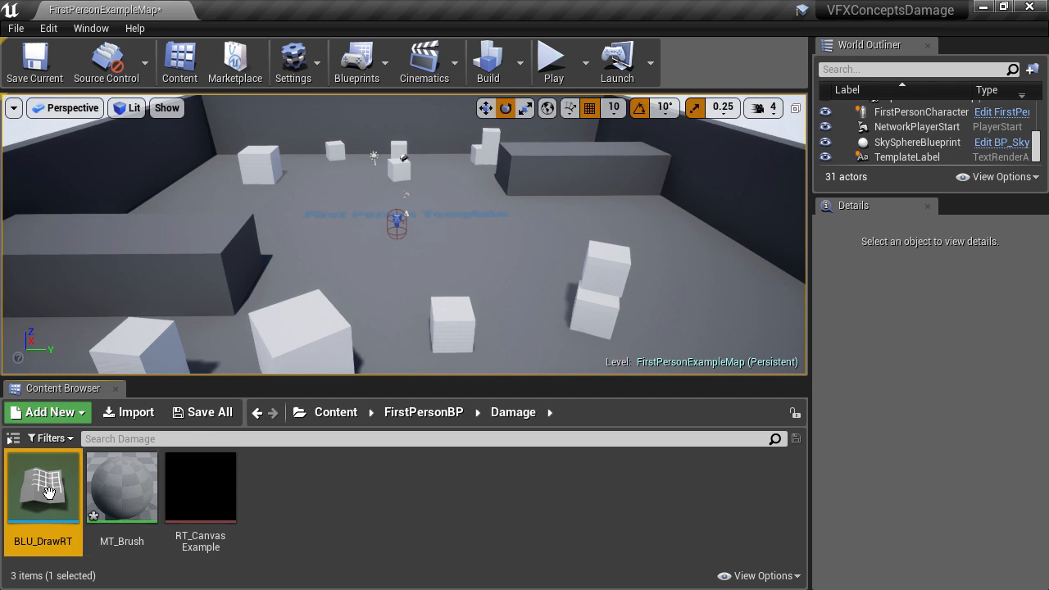
pyautogui.doubleClick(42, 487)
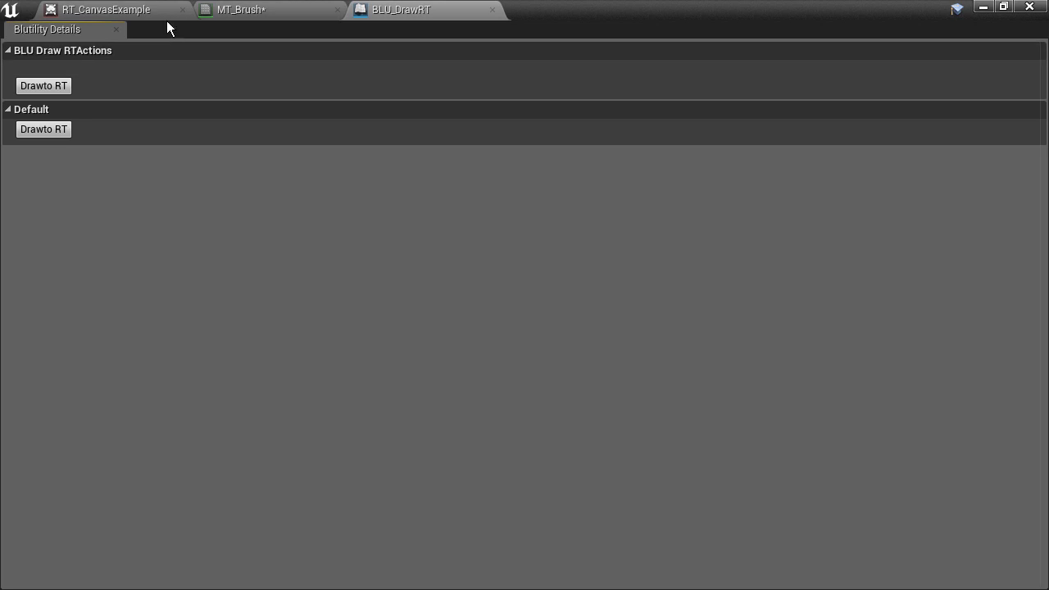
pyautogui.click(105, 9)
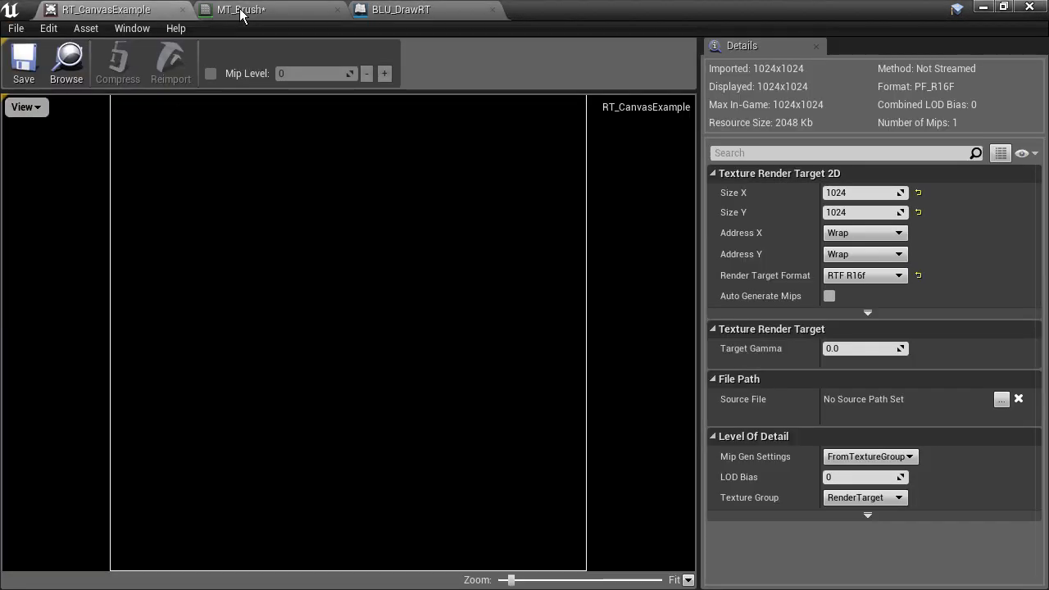
# Step: Save the MT_Brush material and run Drawto RT to paint the render target
pyautogui.click(242, 9)
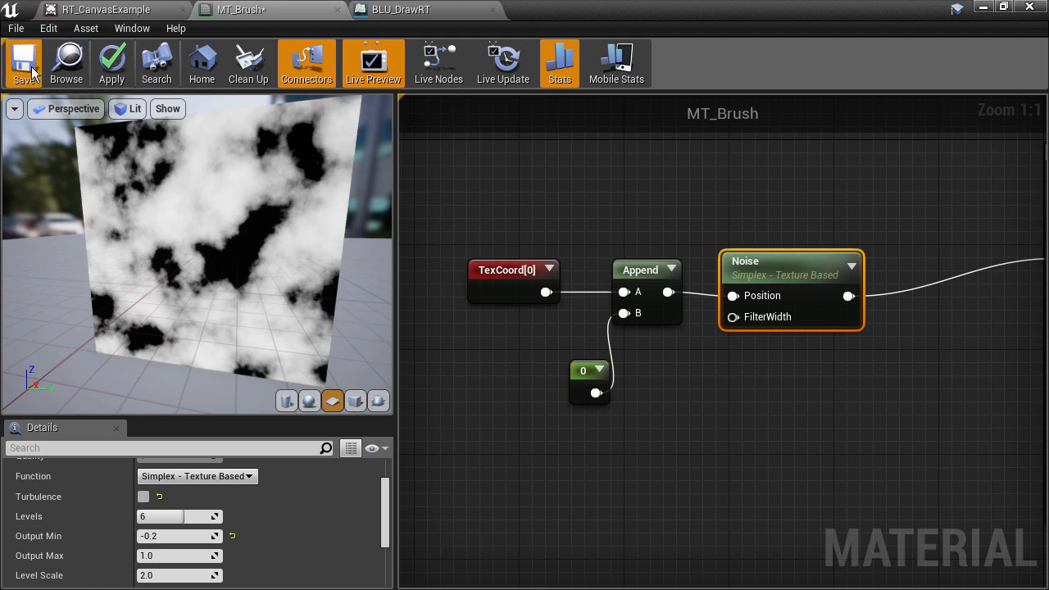
pyautogui.click(401, 9)
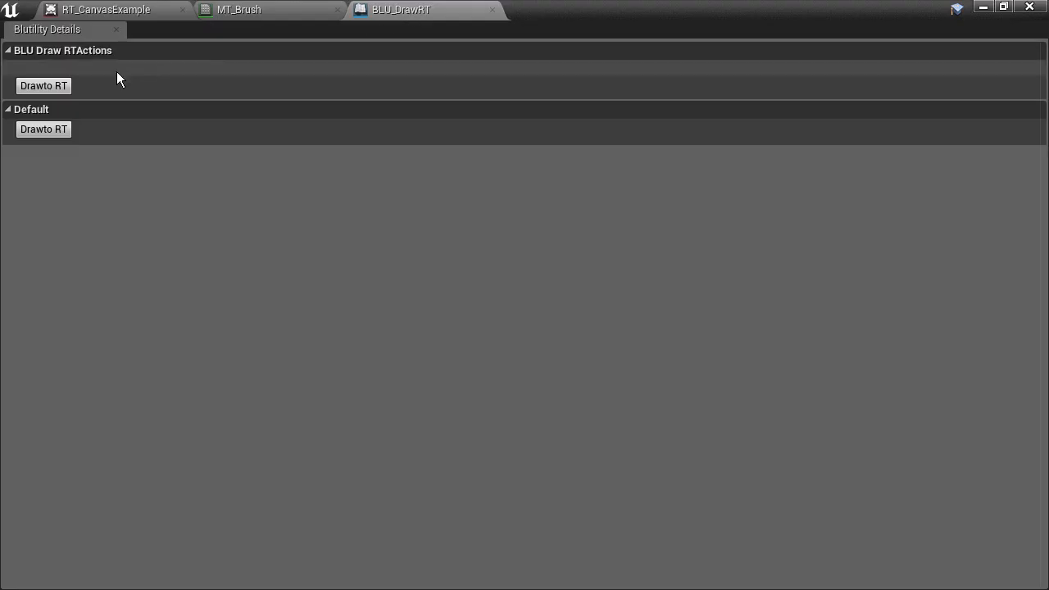
pyautogui.click(105, 10)
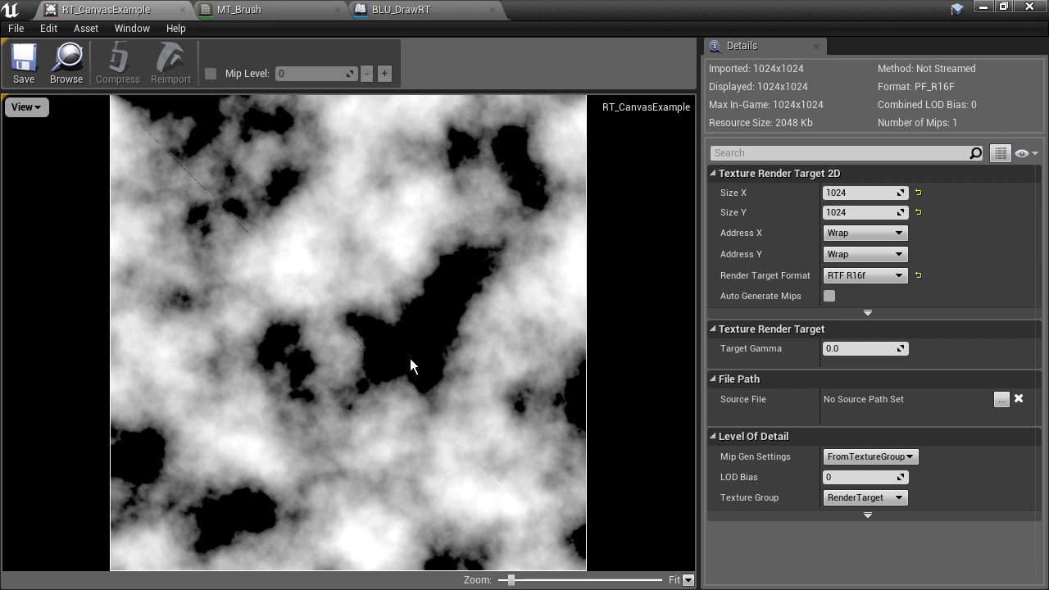
pyautogui.moveTo(340, 197)
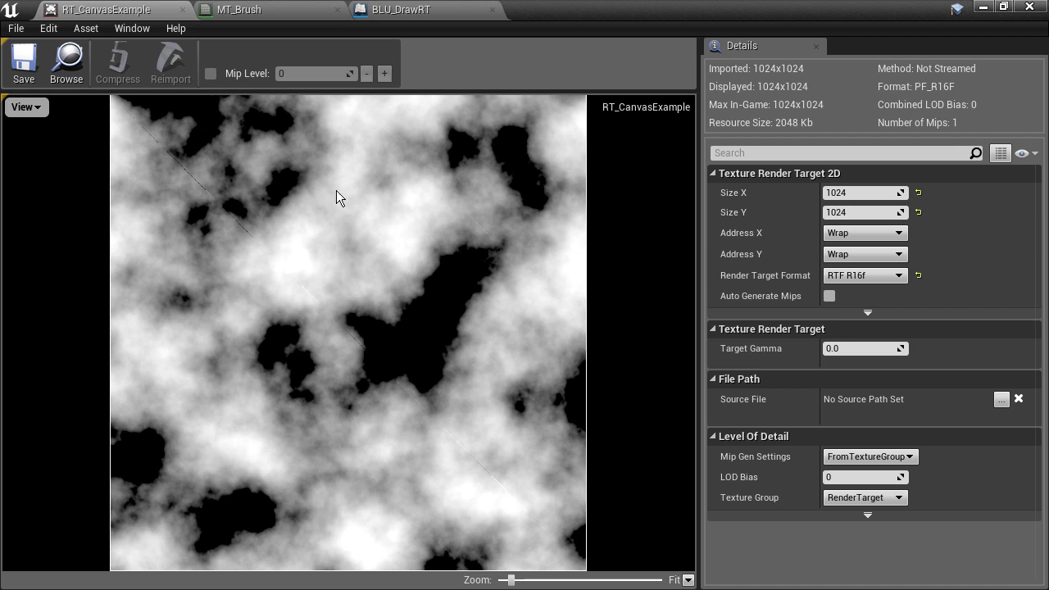